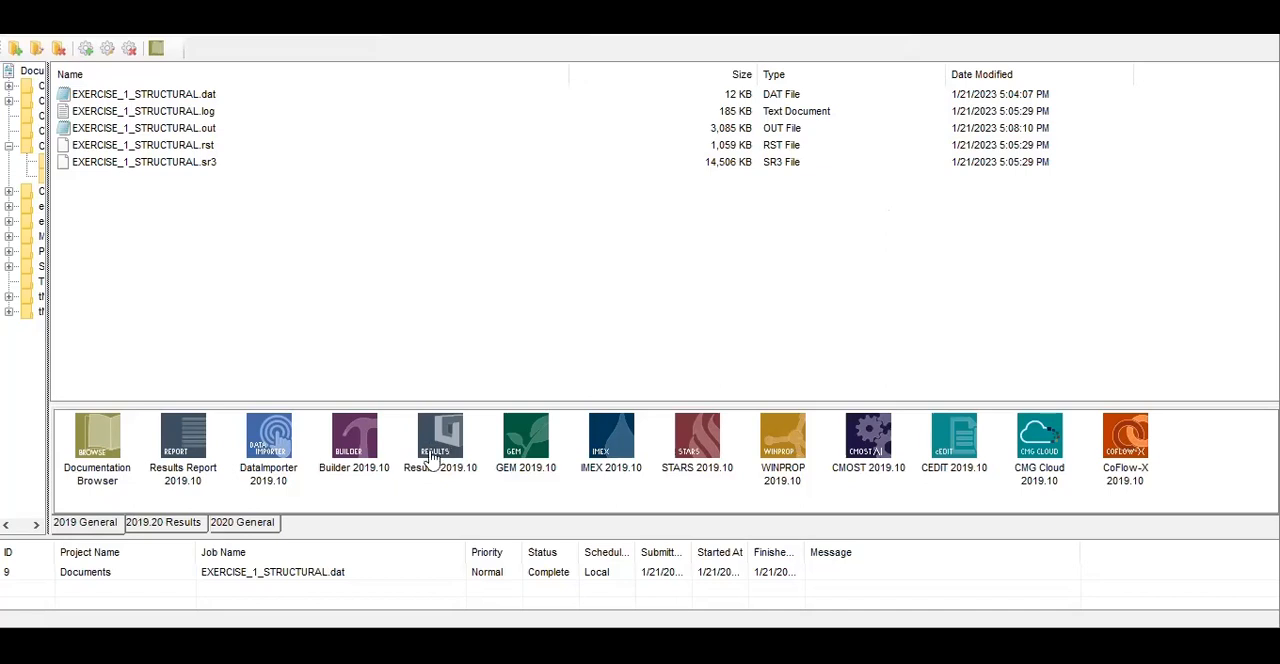
pyautogui.moveTo(436, 448)
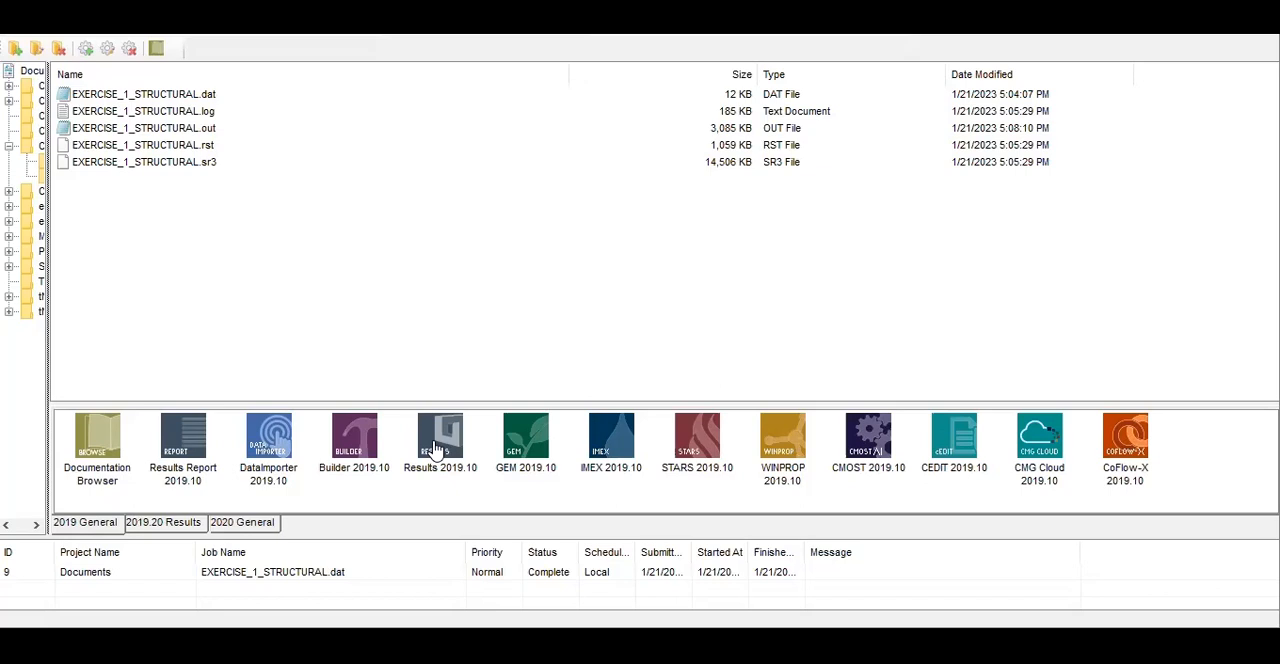
pyautogui.moveTo(314, 318)
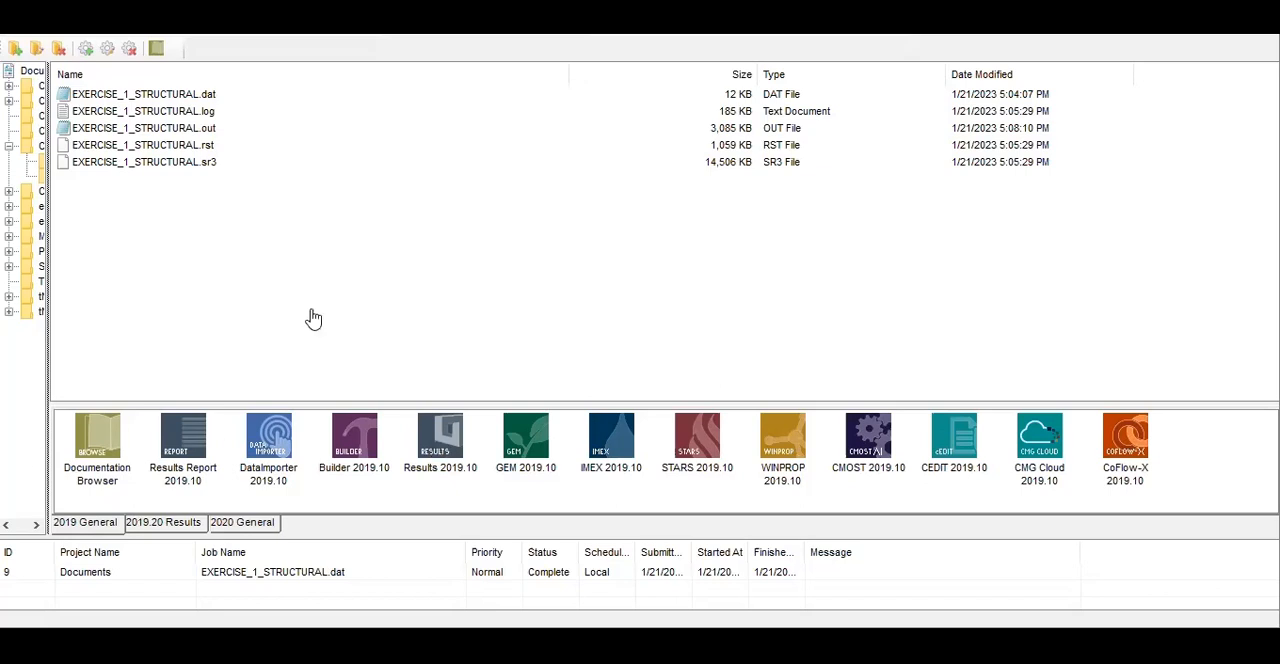
pyautogui.moveTo(210, 160)
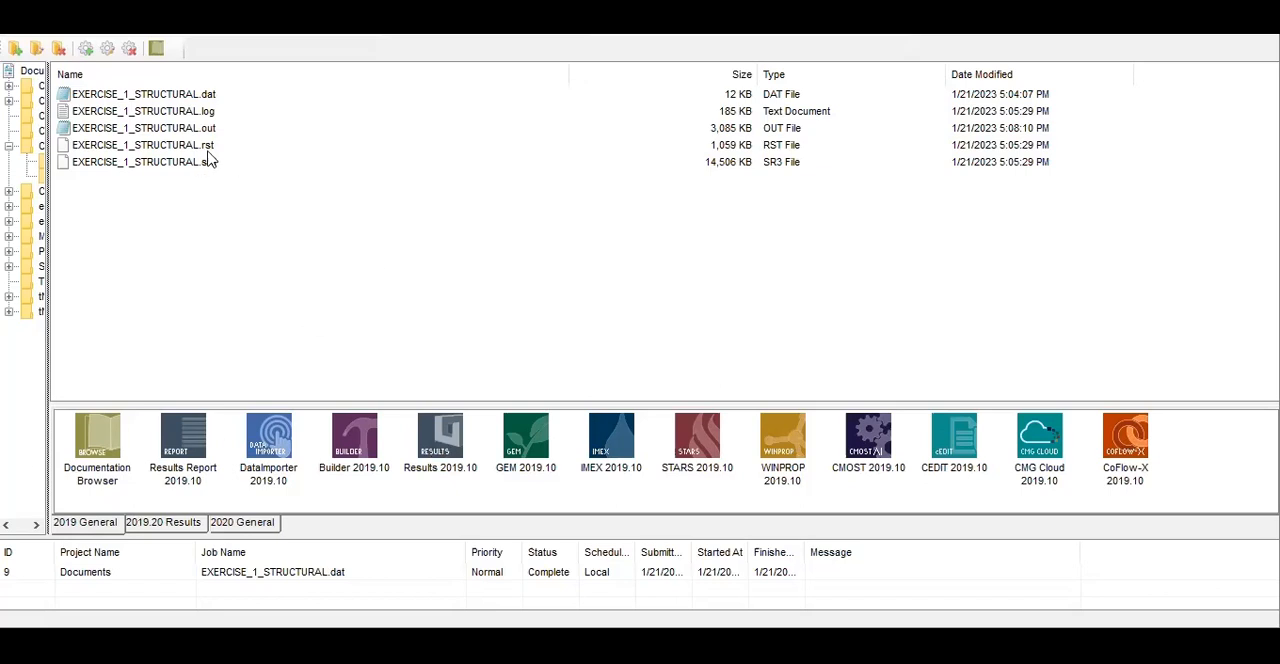
pyautogui.moveTo(218, 158)
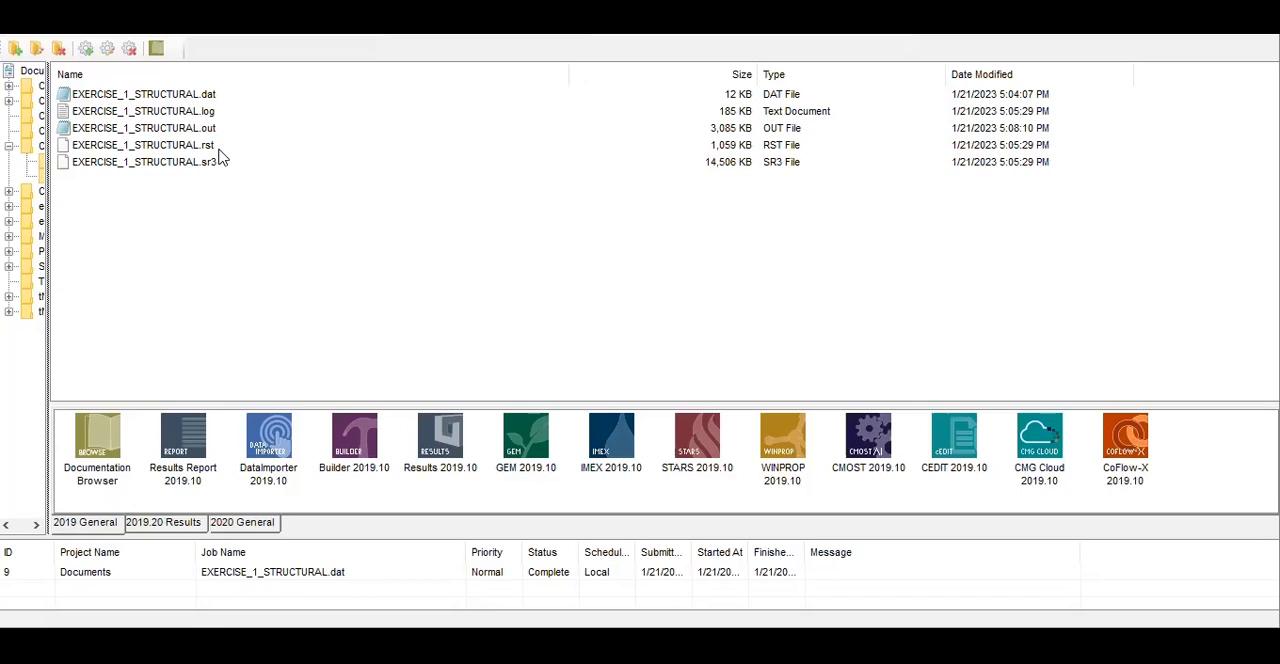
pyautogui.moveTo(178, 112)
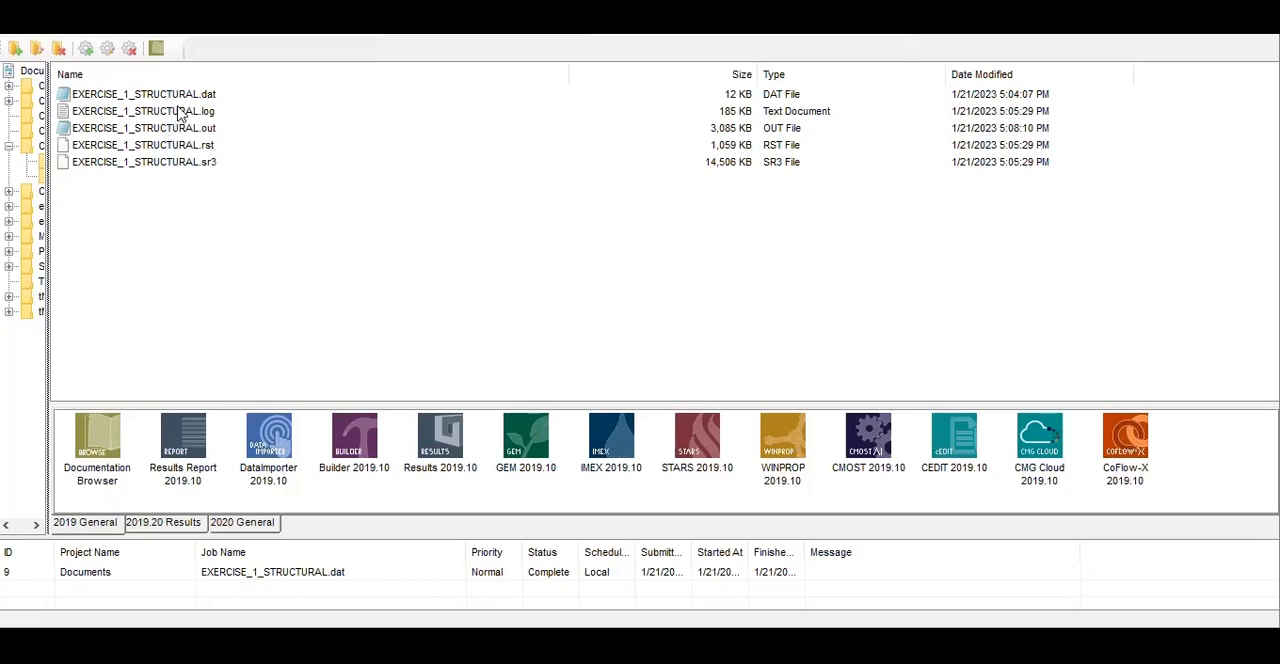
# - Select EXERCISE_1_STRUCTURAL.dat in the Launcher file list
pyautogui.click(144, 92)
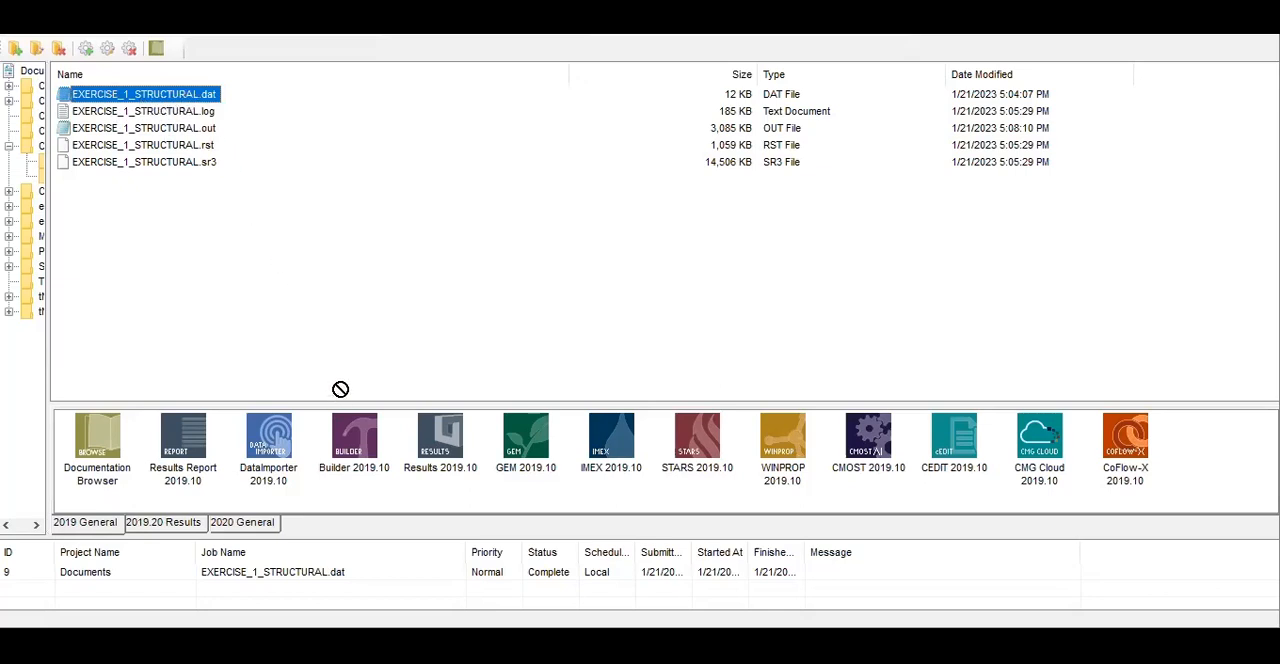
# - Open the structural dataset in Builder 2019.10, dismiss the duplicate-keyword warning, and show Grid Top in 3D view
pyautogui.click(354, 444)
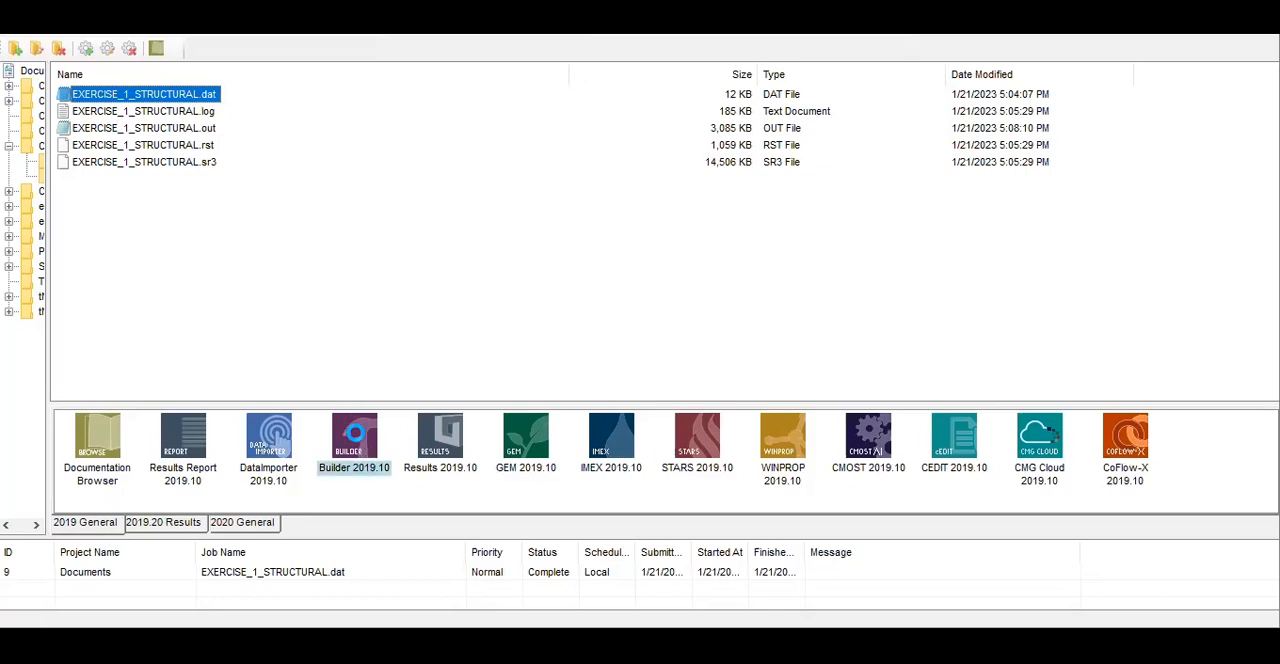
pyautogui.doubleClick(354, 436)
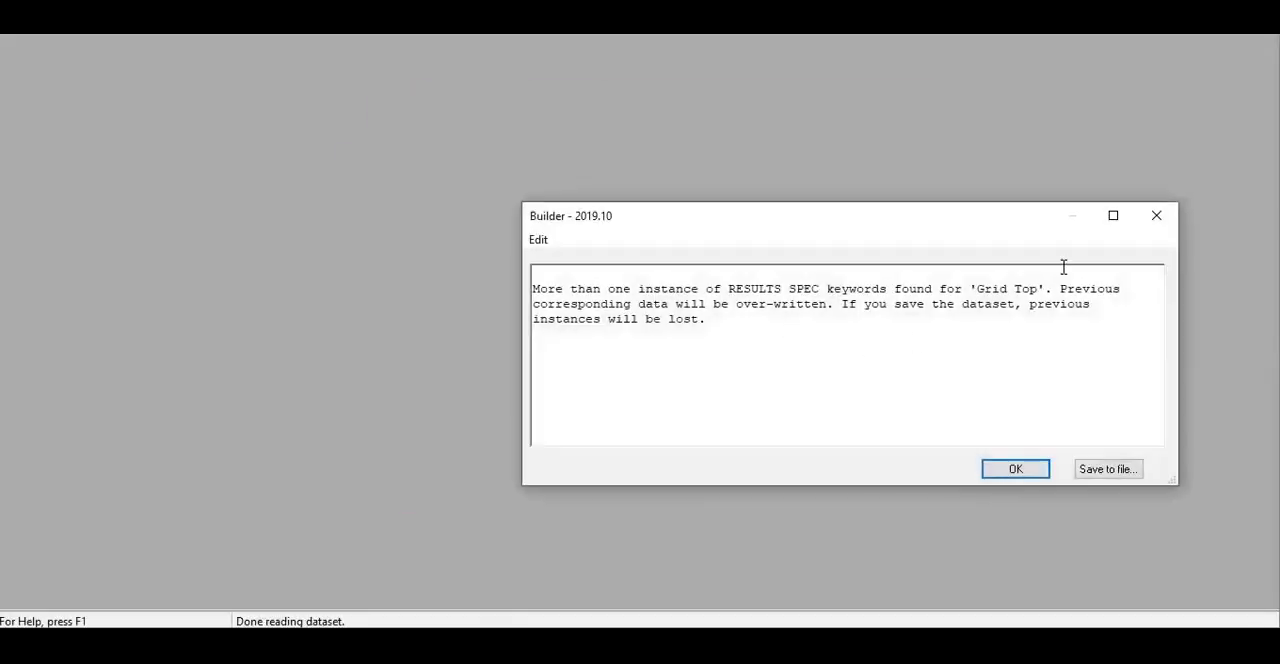
pyautogui.click(1014, 468)
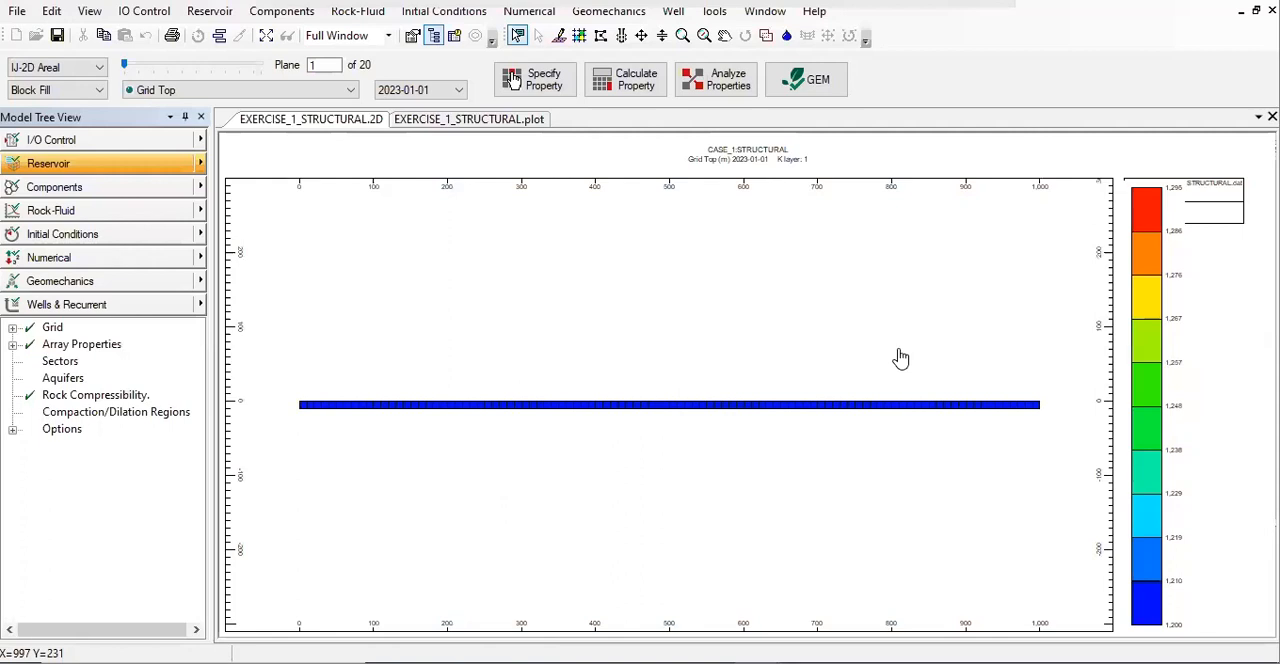
pyautogui.moveTo(508, 368)
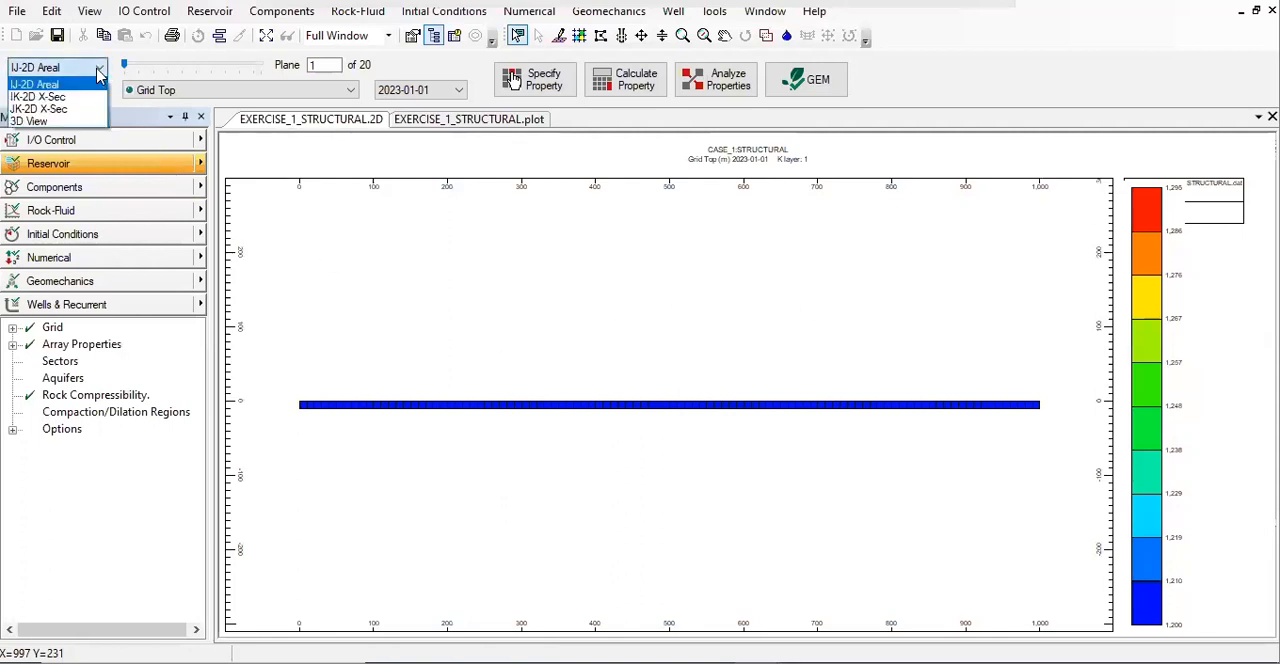
pyautogui.click(40, 120)
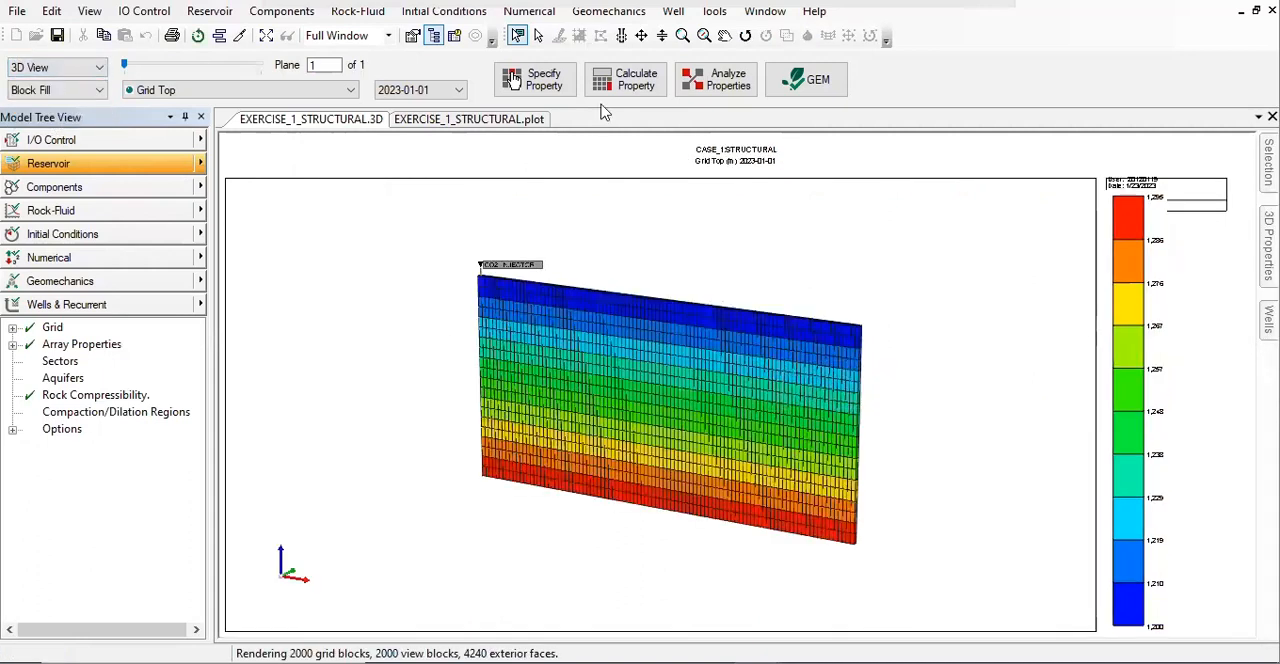
pyautogui.click(744, 36)
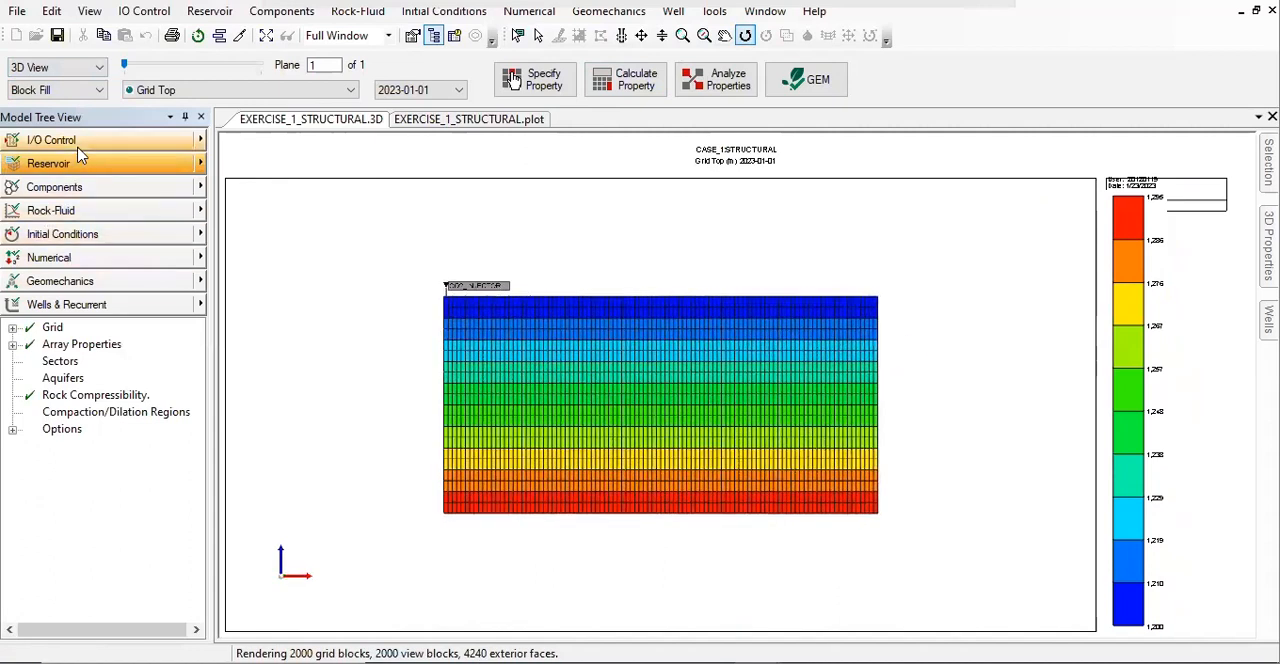
# - In I/O Control's Titles And Case ID, extend the title to 'CASE_2A STRUCTURAL + HYSTERESIS'
pyautogui.click(52, 140)
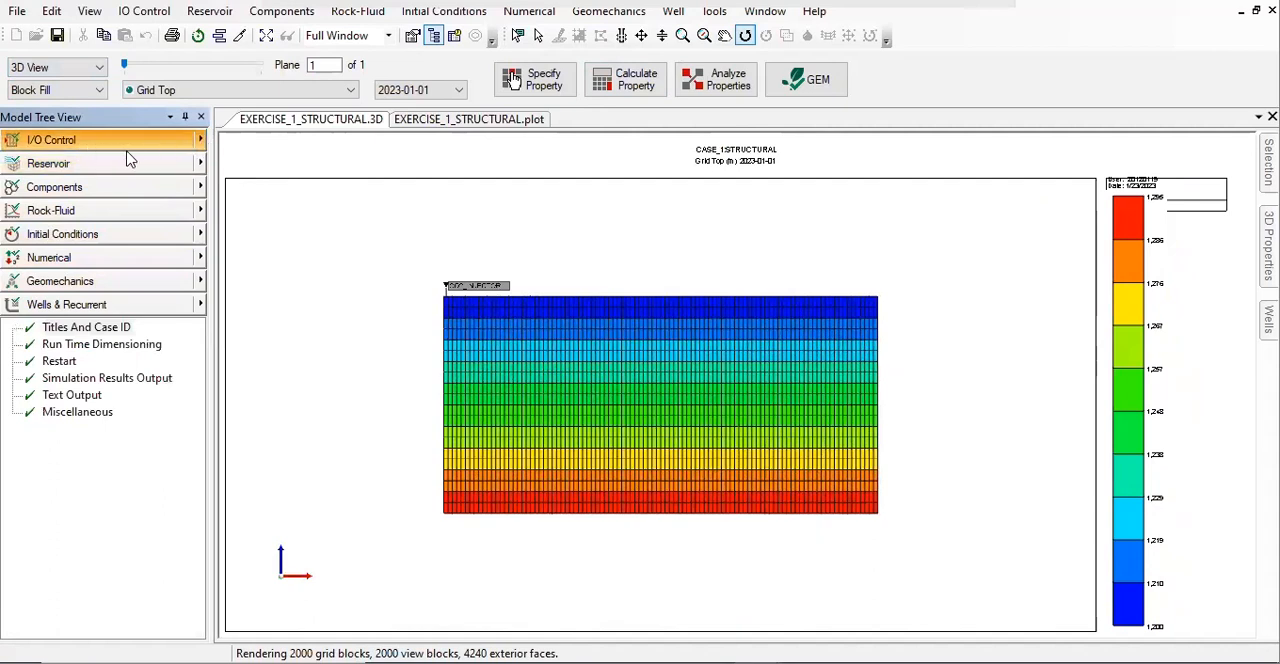
pyautogui.click(200, 140)
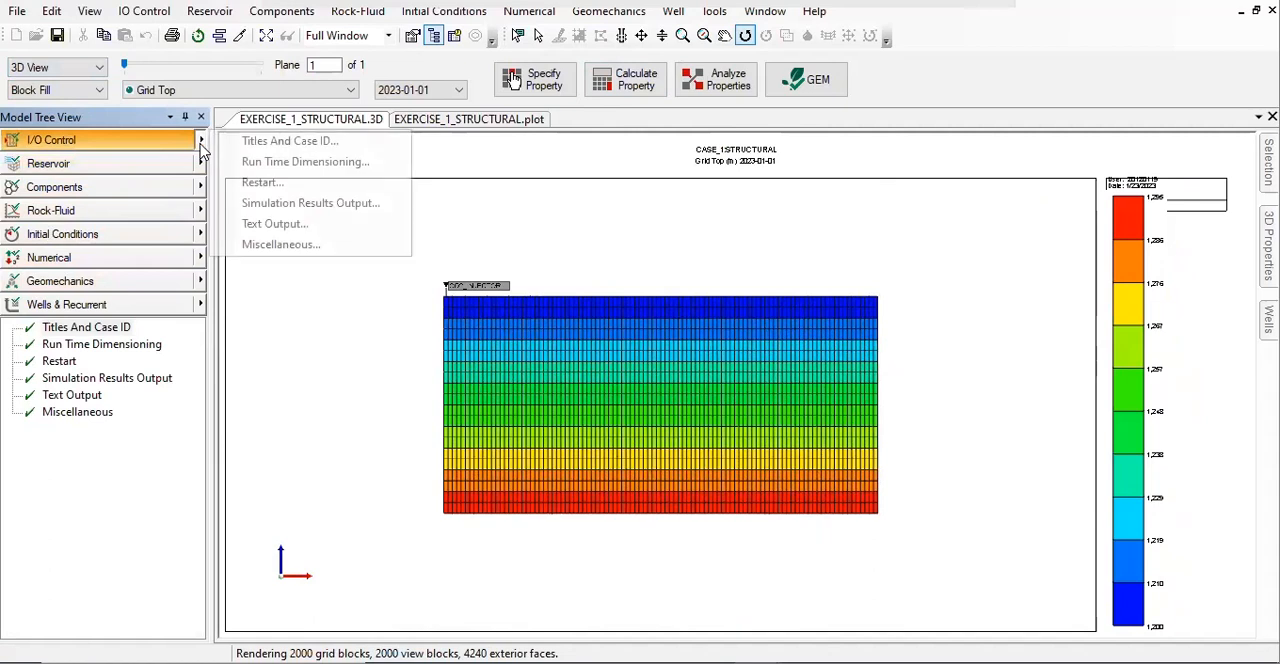
pyautogui.click(290, 140)
pyautogui.write('CASE_2A:STRUCTURAL')
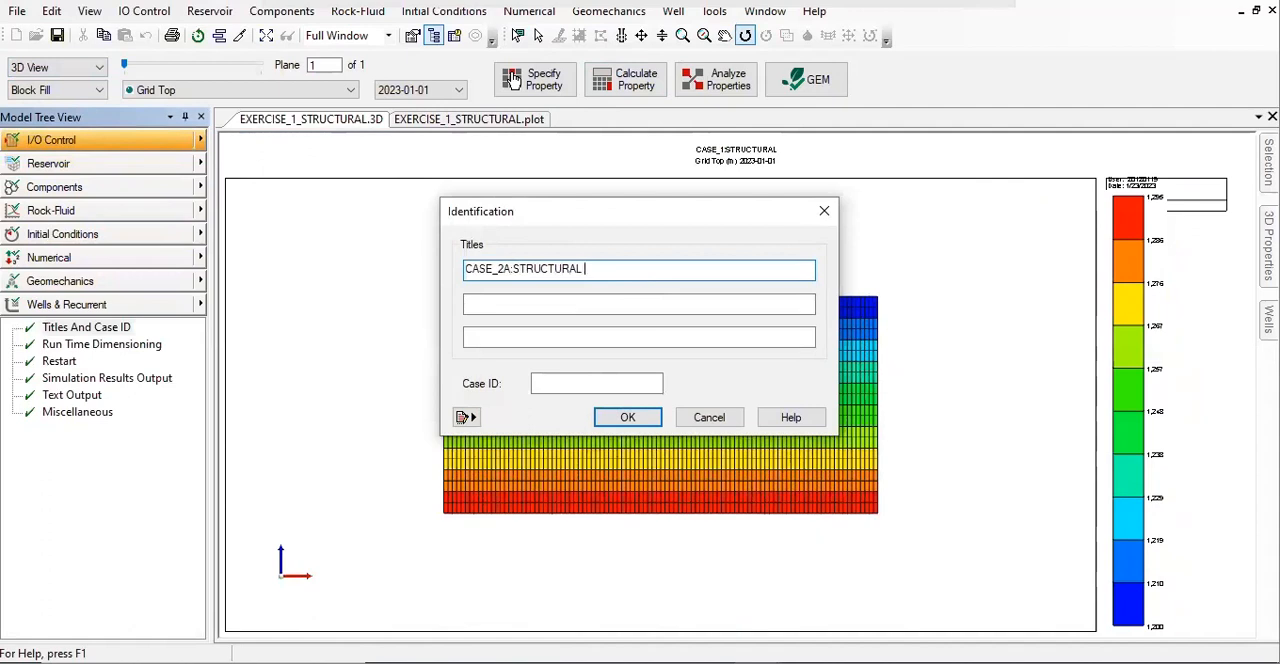
pyautogui.write('+ HYSTERE')
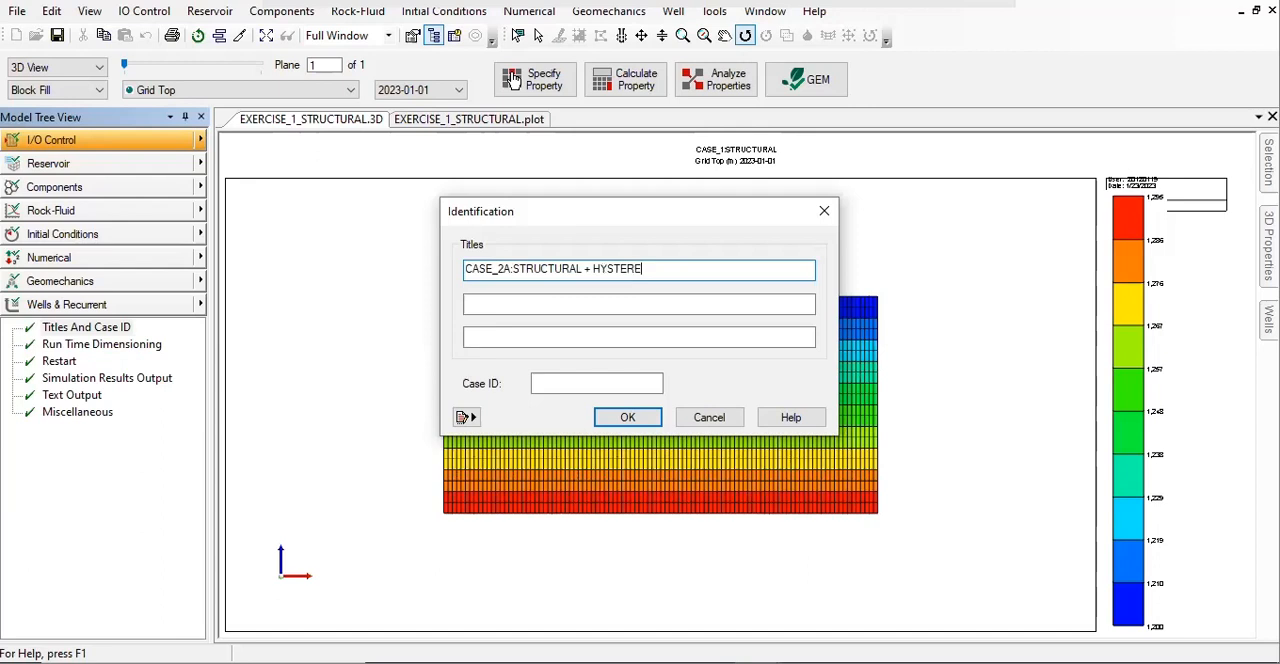
pyautogui.write('SIS')
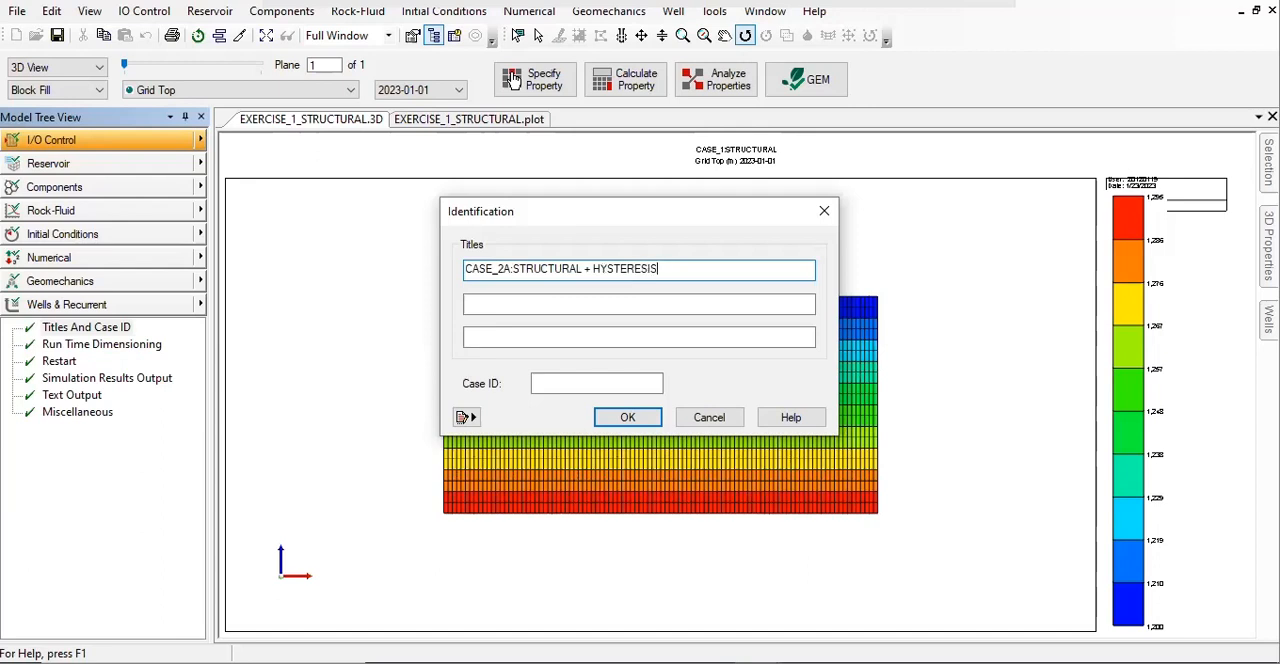
pyautogui.moveTo(630, 298)
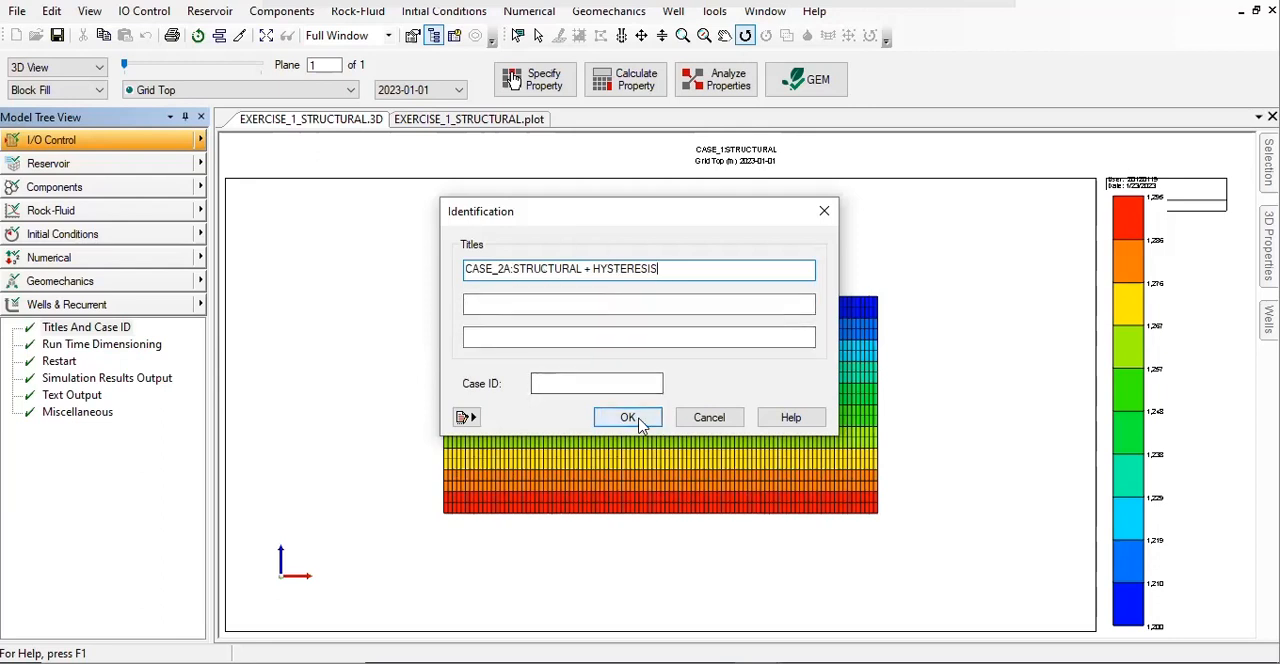
# - Confirm the new case title in the Identification dialog
pyautogui.click(628, 416)
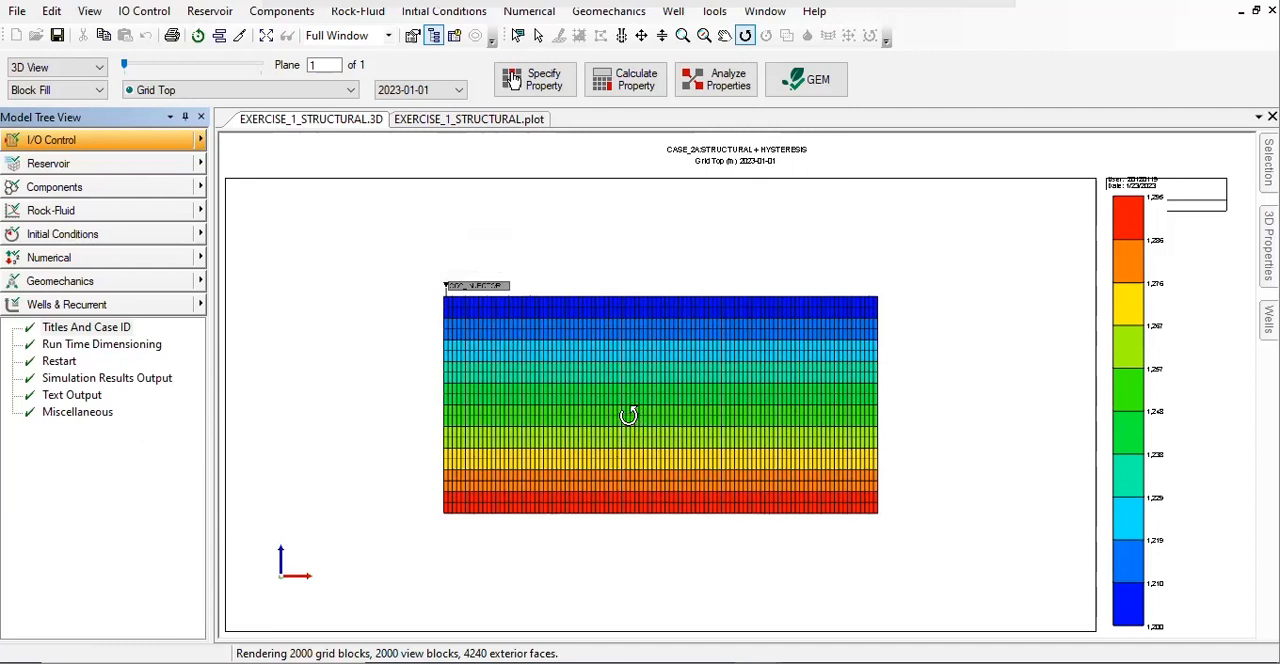
pyautogui.moveTo(584, 418)
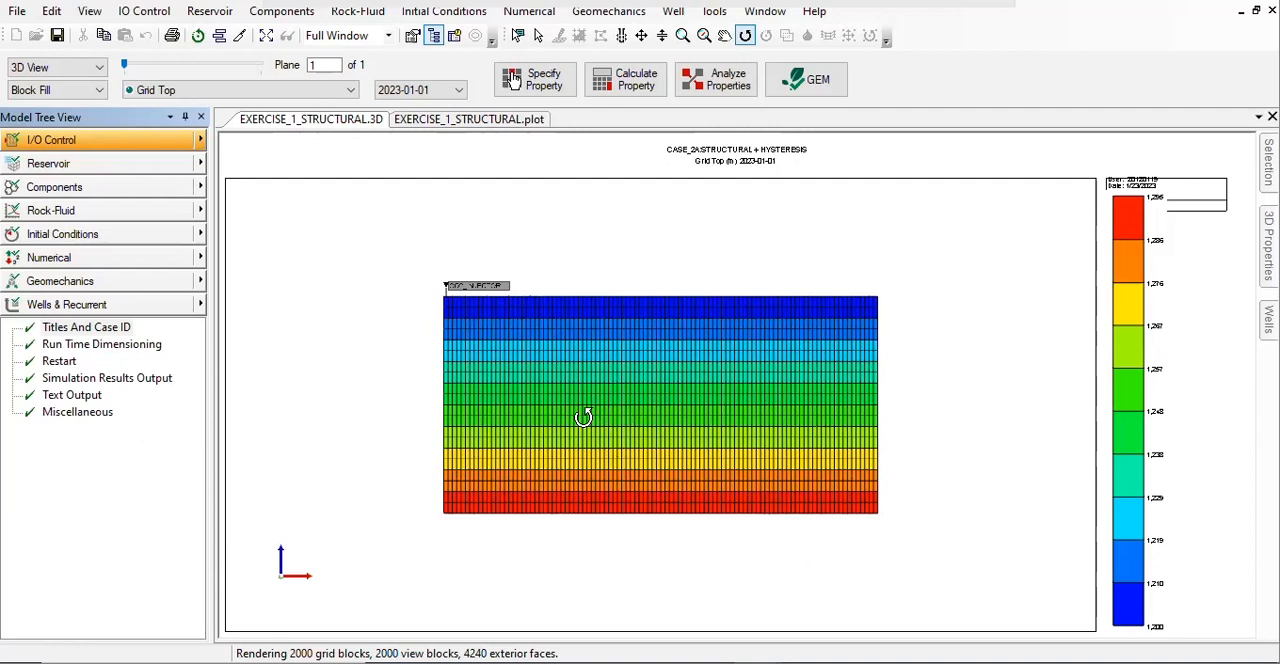
pyautogui.moveTo(100, 188)
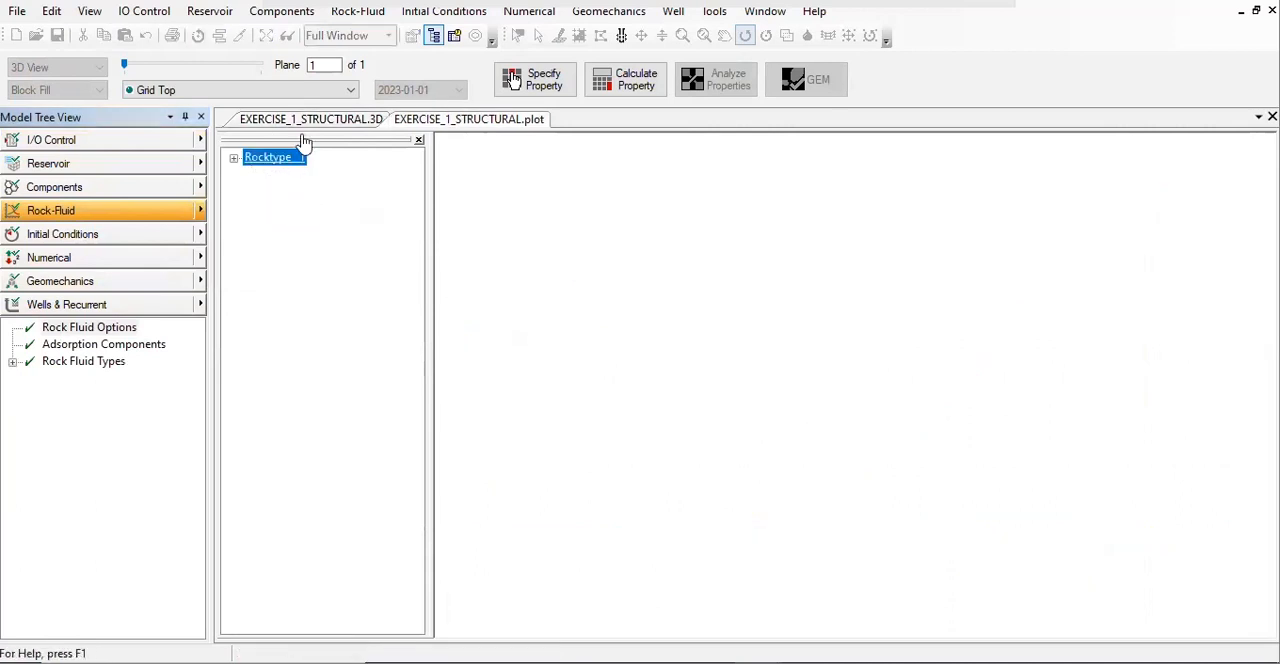
# - Review the Rock Fluid options, keeping Stone's Second Model for 2-phase KRO, and close without changes
pyautogui.rightClick(268, 156)
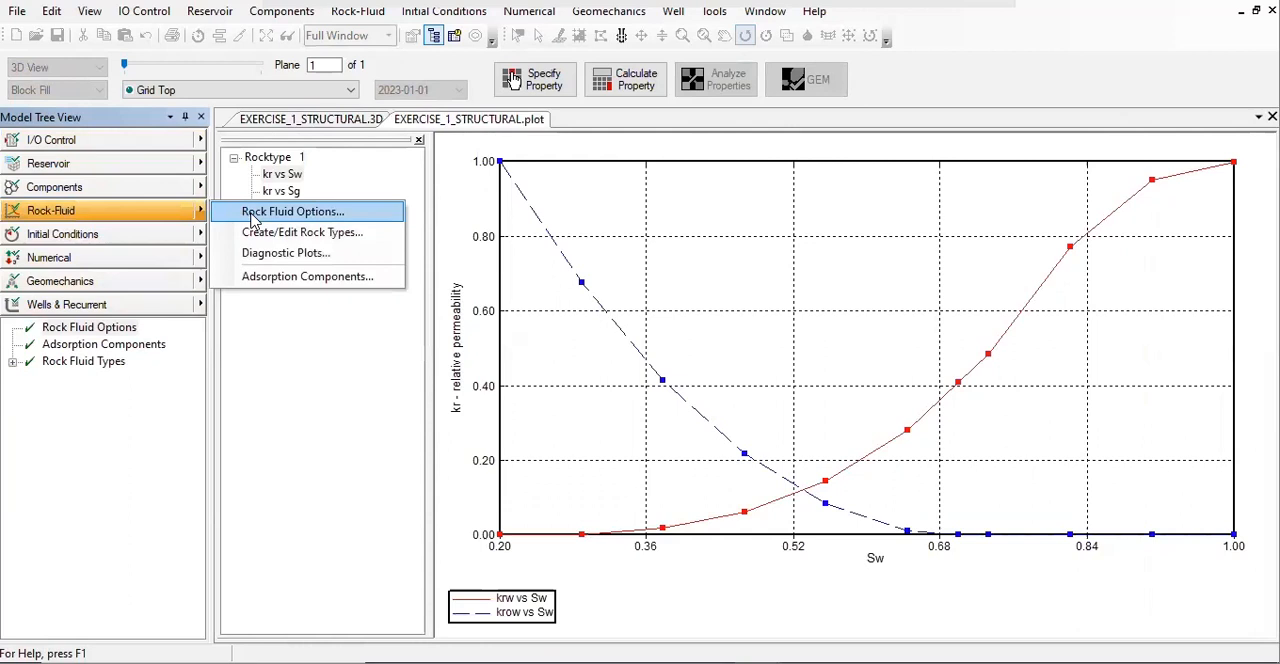
pyautogui.click(292, 212)
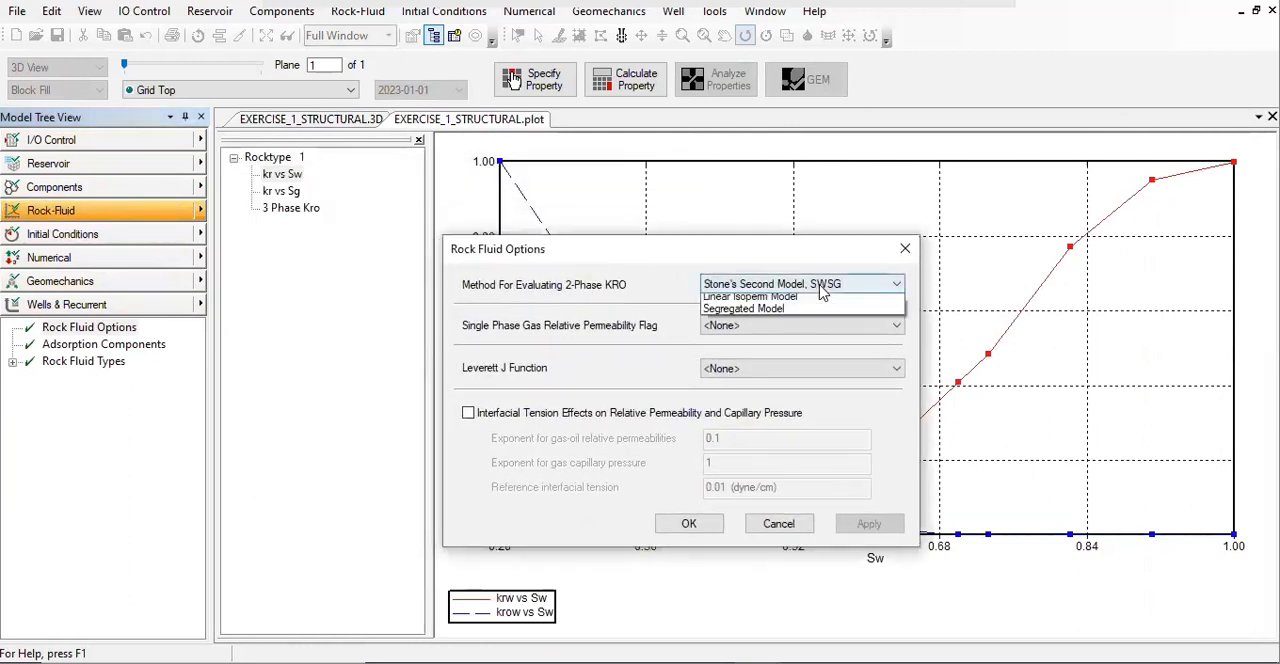
pyautogui.click(796, 284)
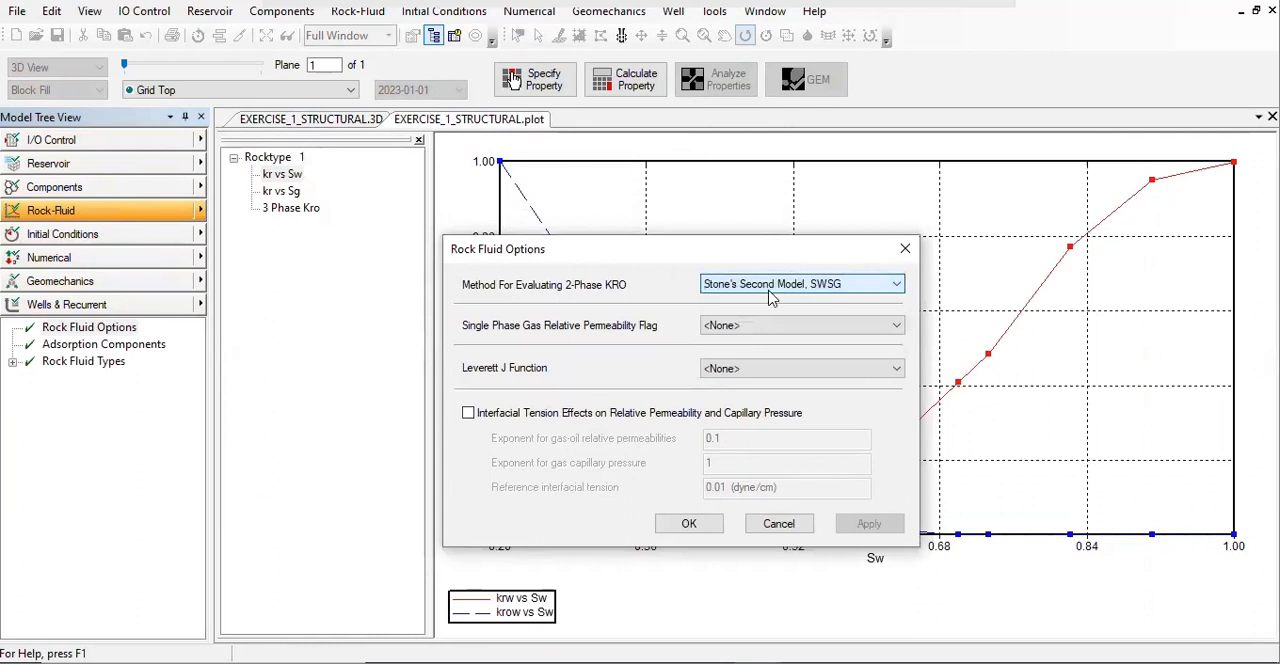
pyautogui.moveTo(846, 290)
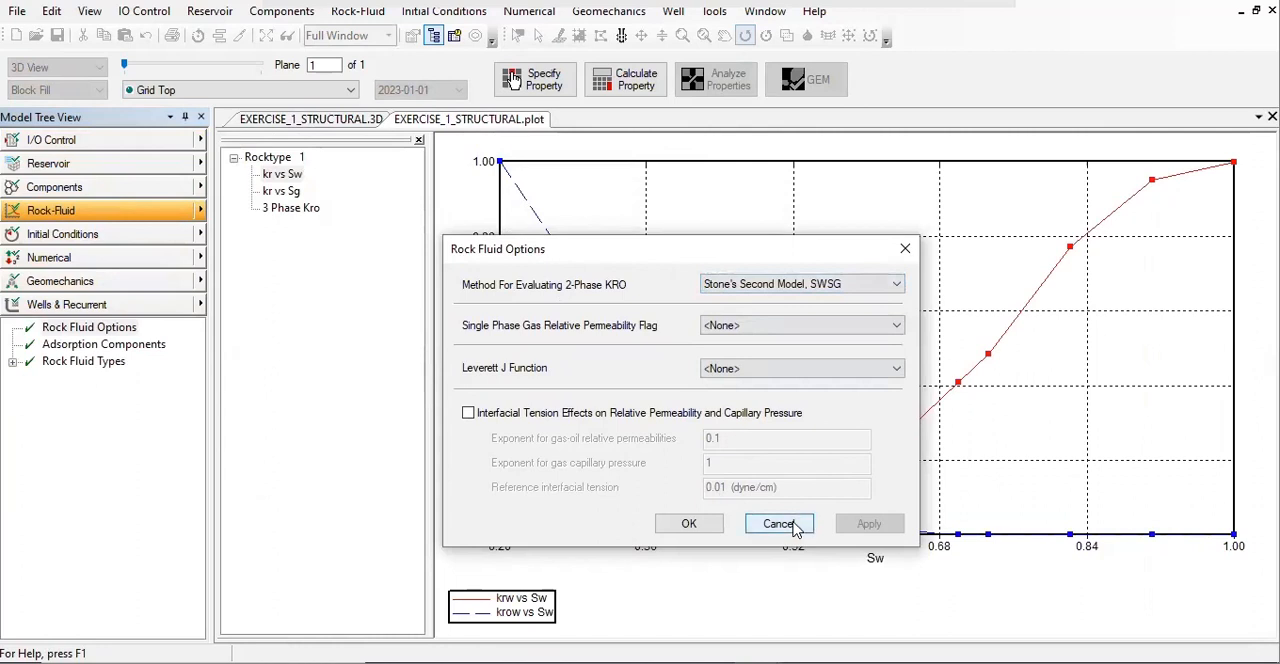
pyautogui.click(778, 524)
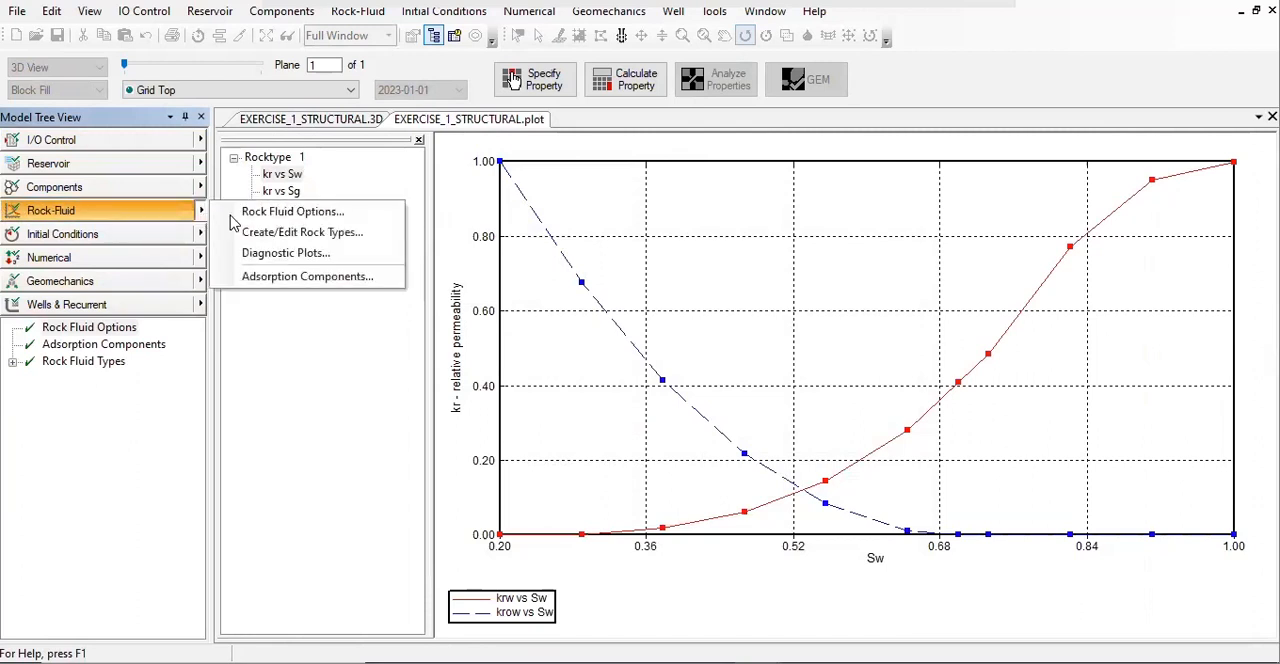
# - In Rock Types for rock type 1, show the Liquid-Gas relative permeability table by gas saturation
pyautogui.click(302, 232)
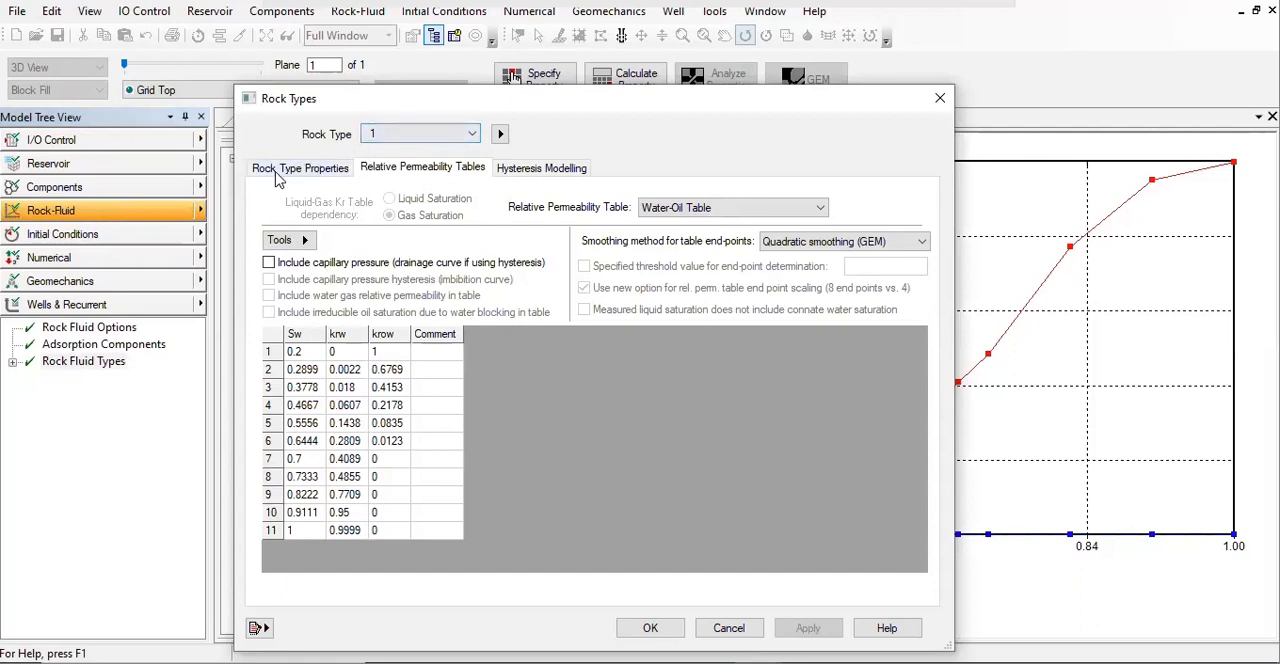
pyautogui.click(300, 168)
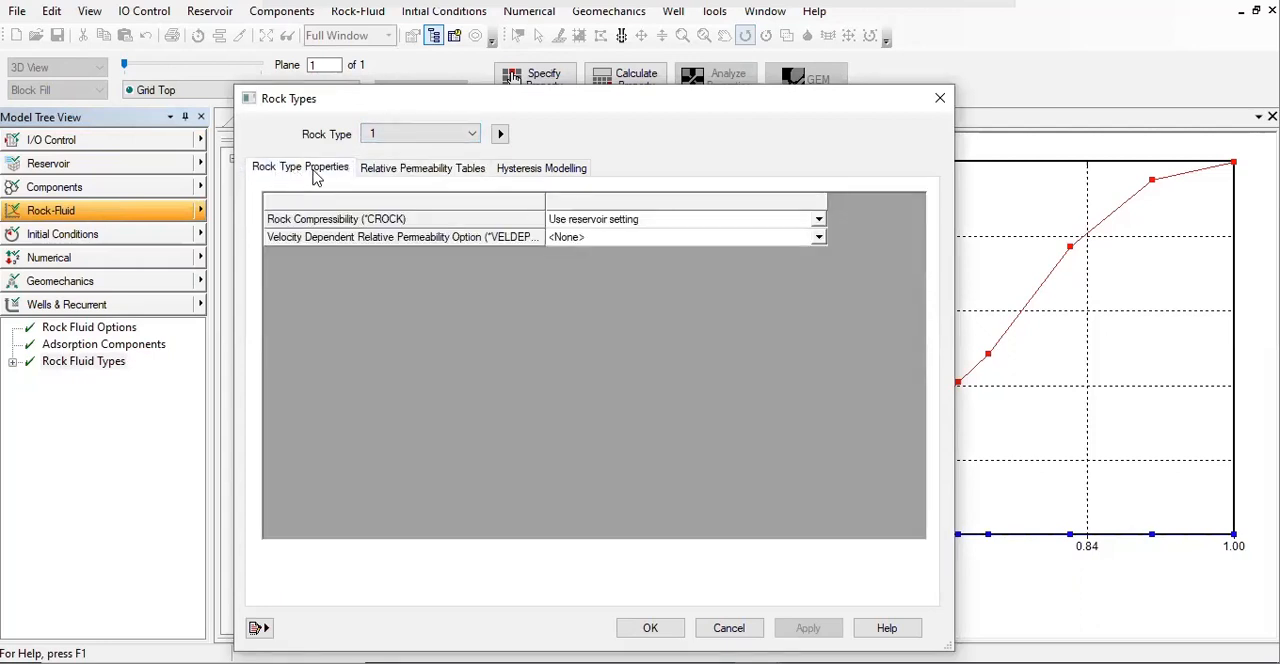
pyautogui.click(422, 168)
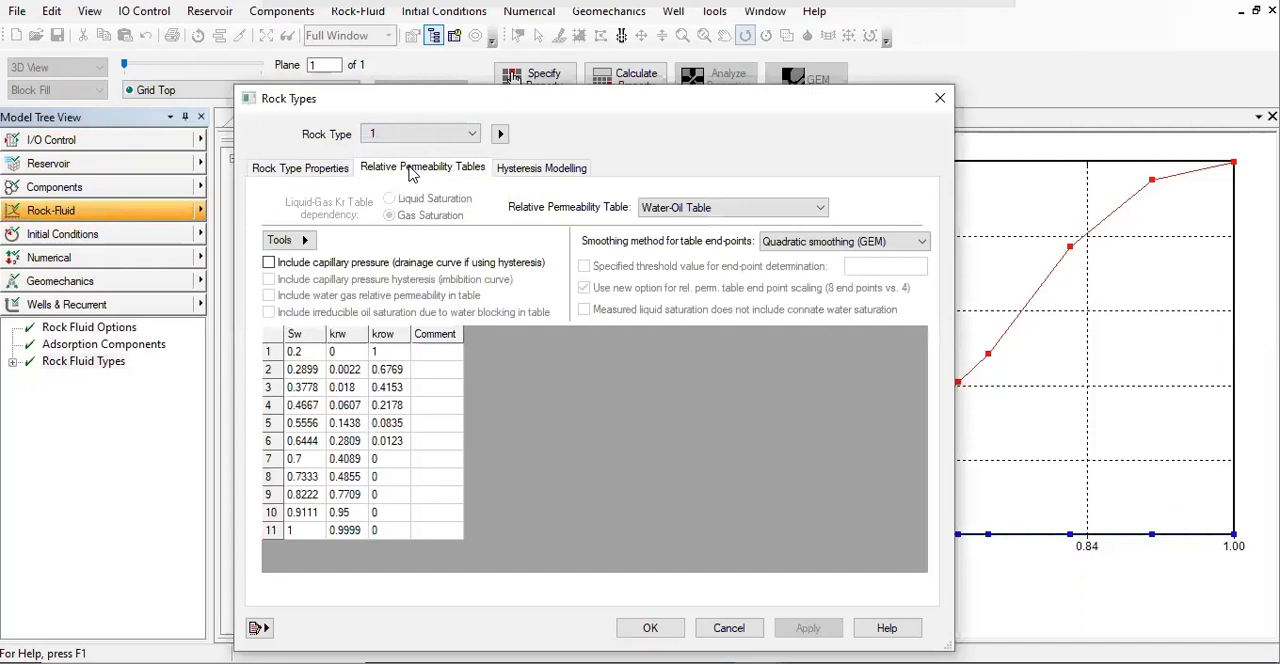
pyautogui.moveTo(360, 504)
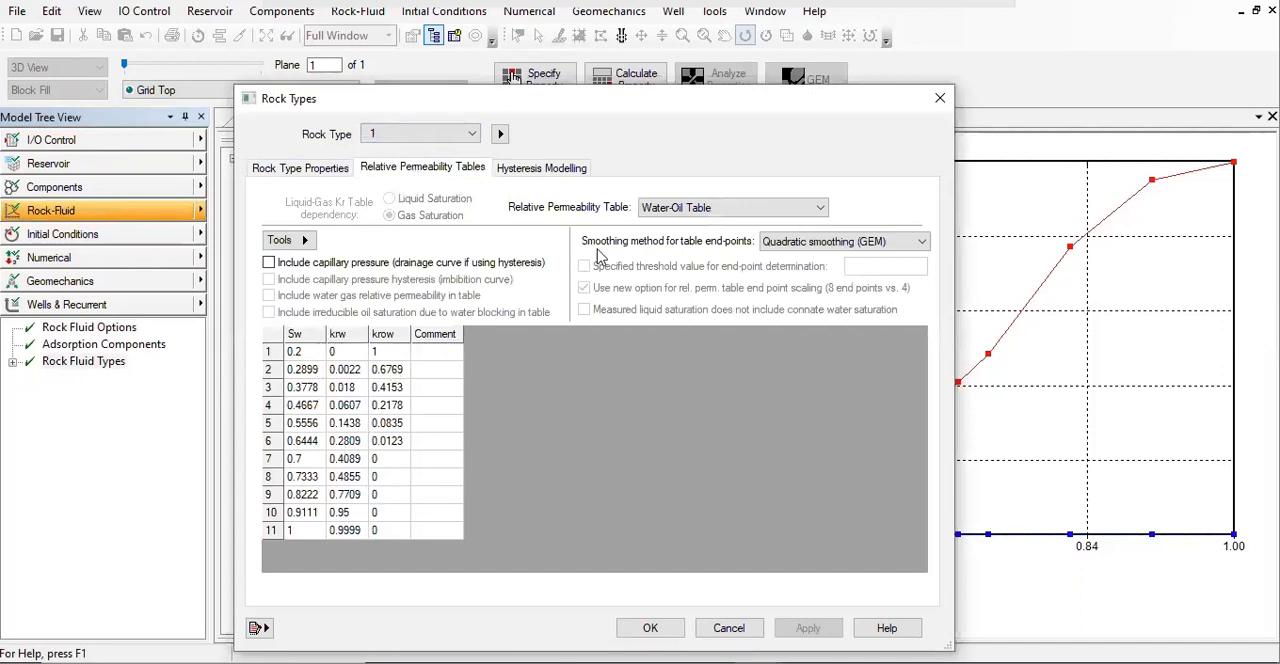
pyautogui.moveTo(784, 148)
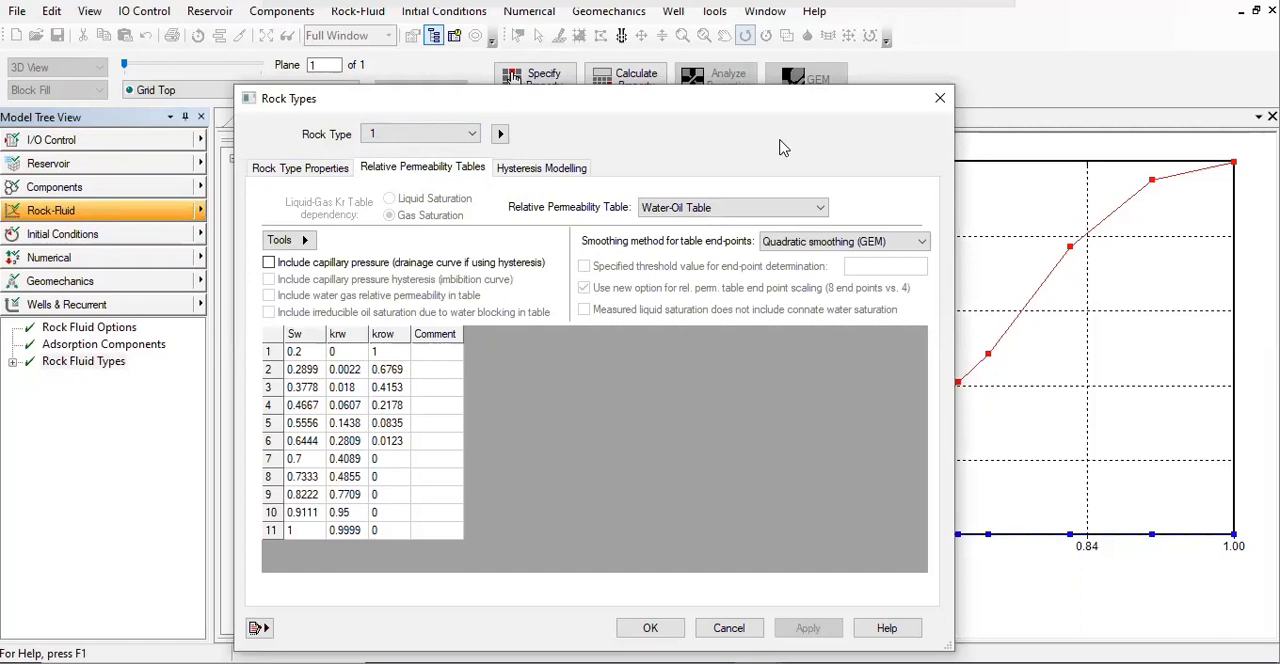
pyautogui.click(820, 208)
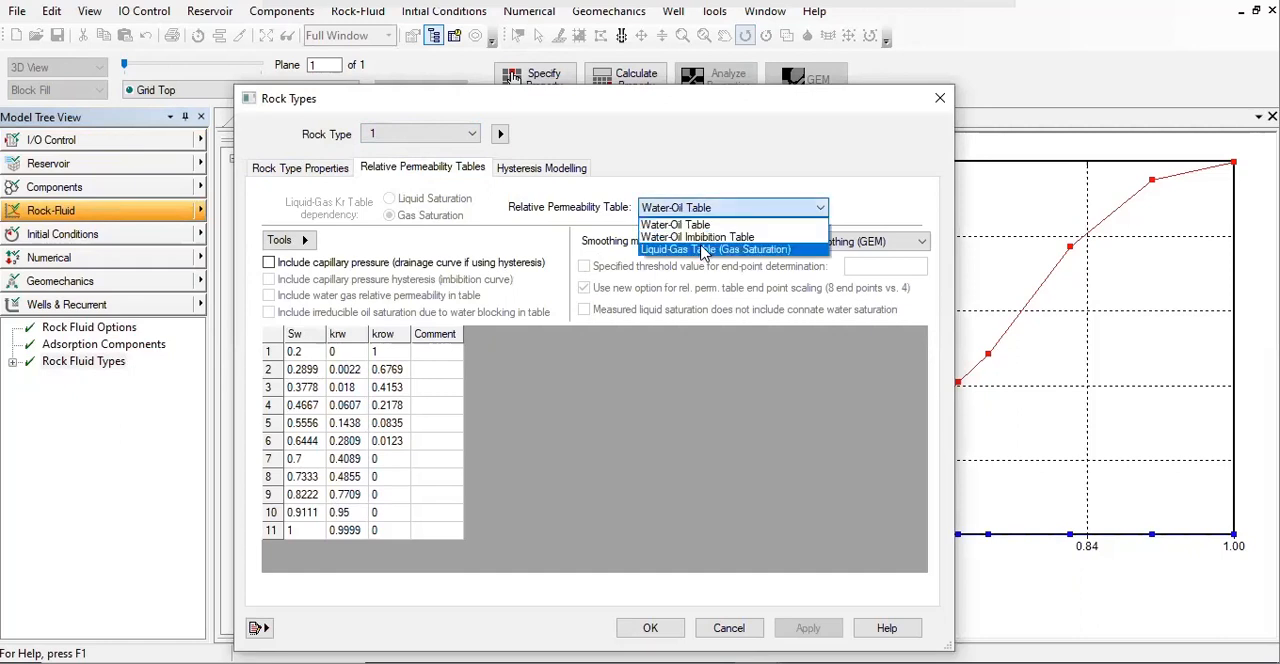
pyautogui.click(716, 248)
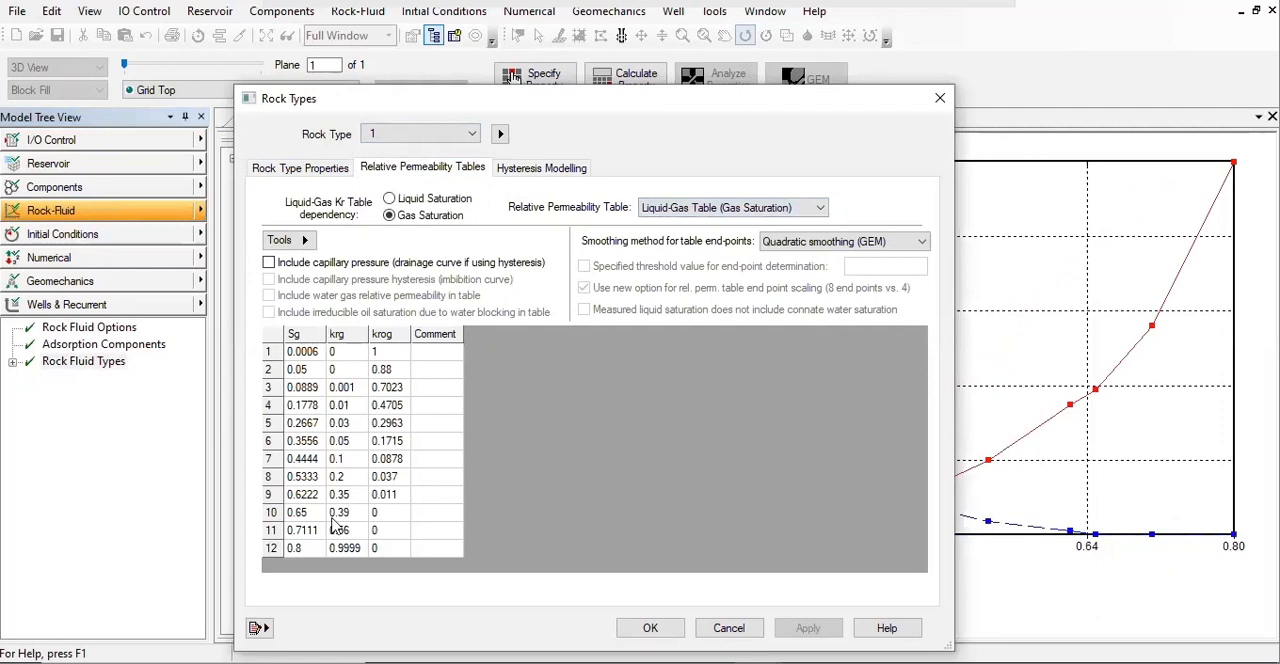
pyautogui.moveTo(400, 490)
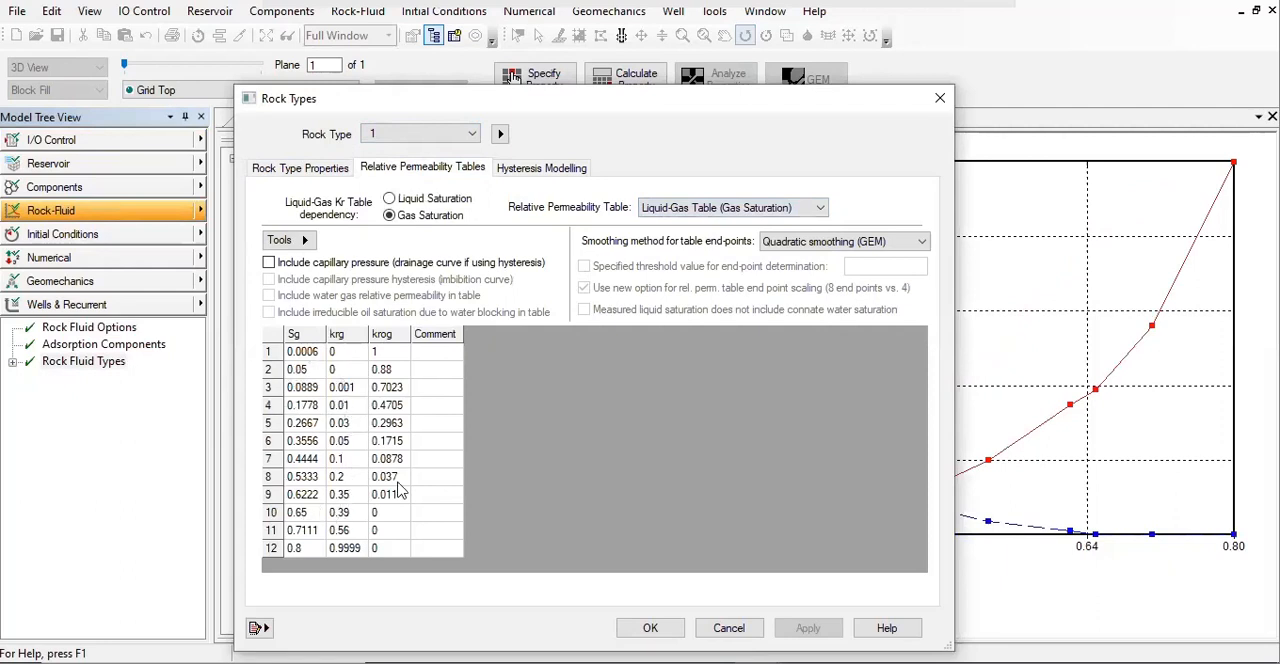
pyautogui.moveTo(408, 486)
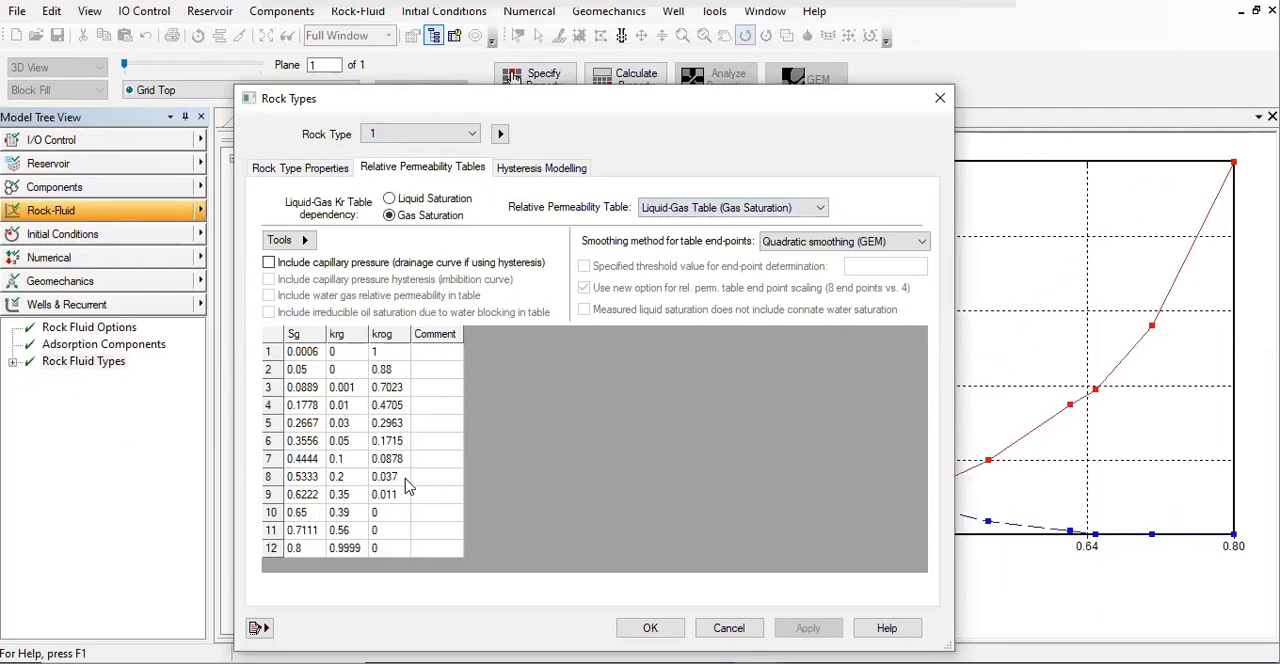
pyautogui.moveTo(388, 556)
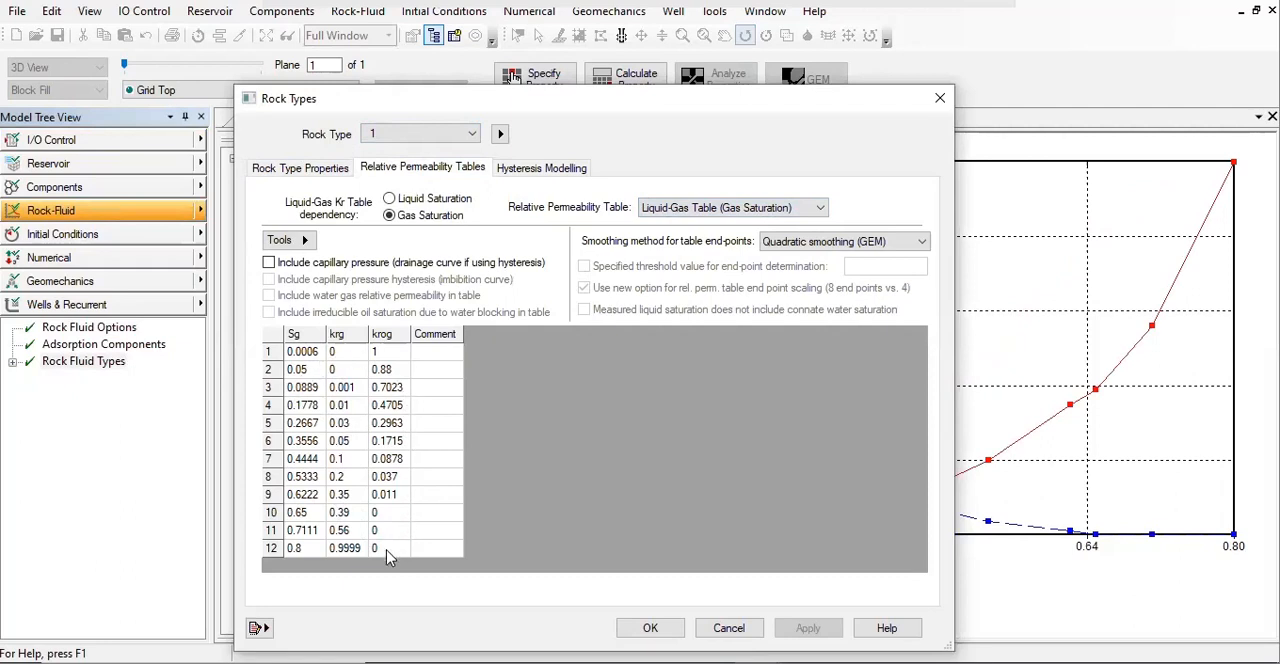
pyautogui.moveTo(344, 448)
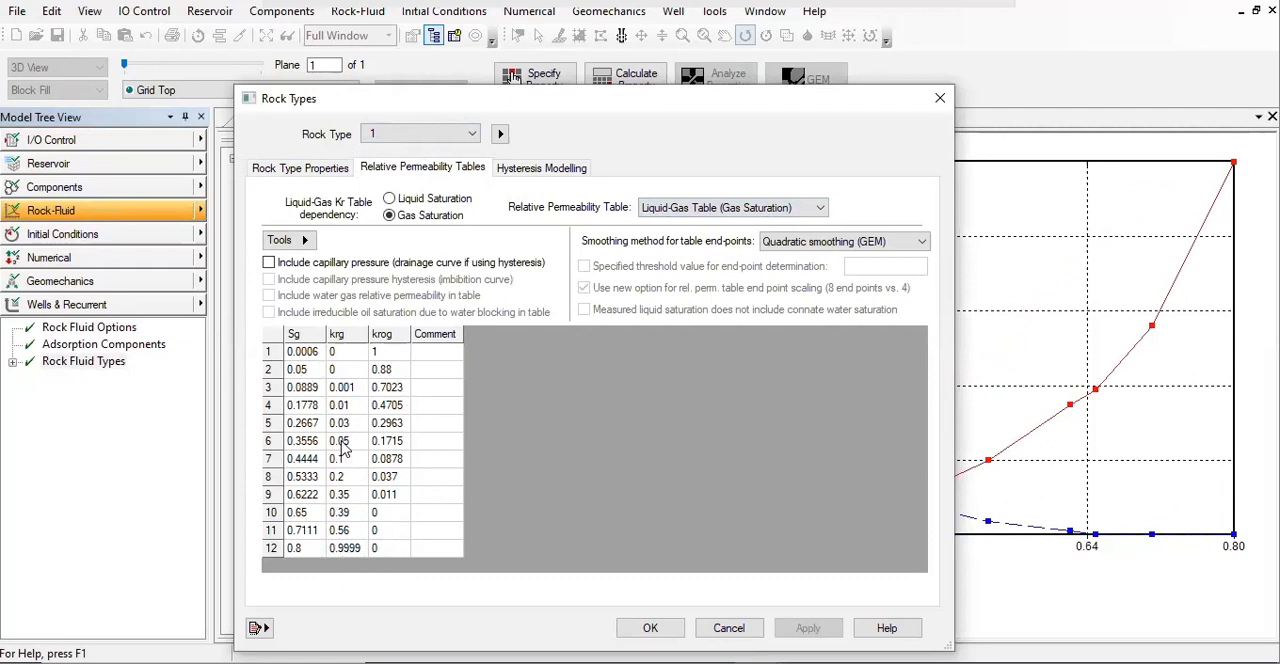
pyautogui.moveTo(582, 208)
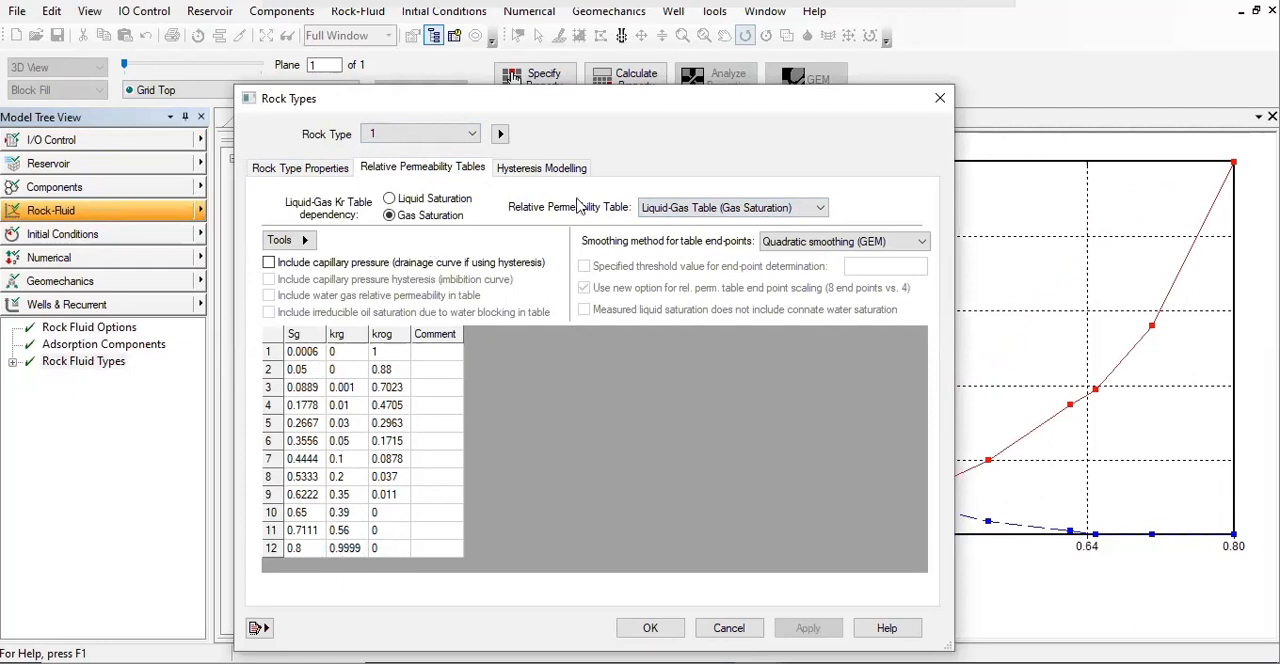
# - View rock type 1's Hysteresis Modelling options, toggling krog hysteresis on and back off
pyautogui.click(540, 168)
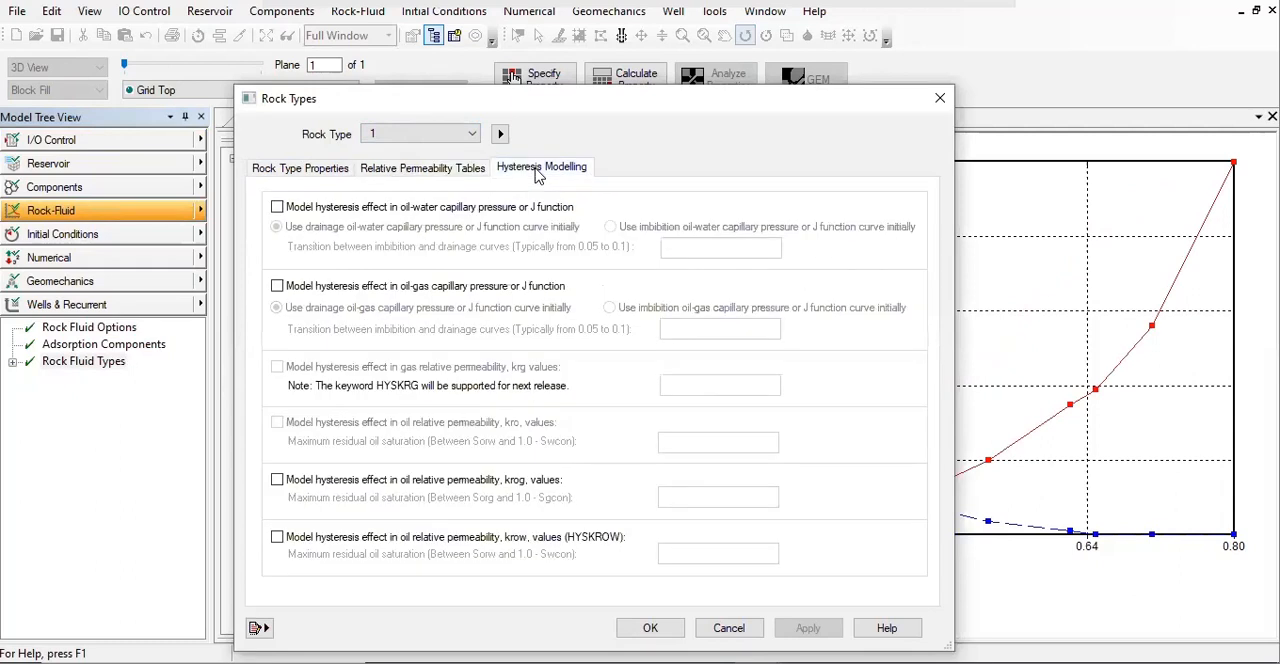
pyautogui.moveTo(518, 180)
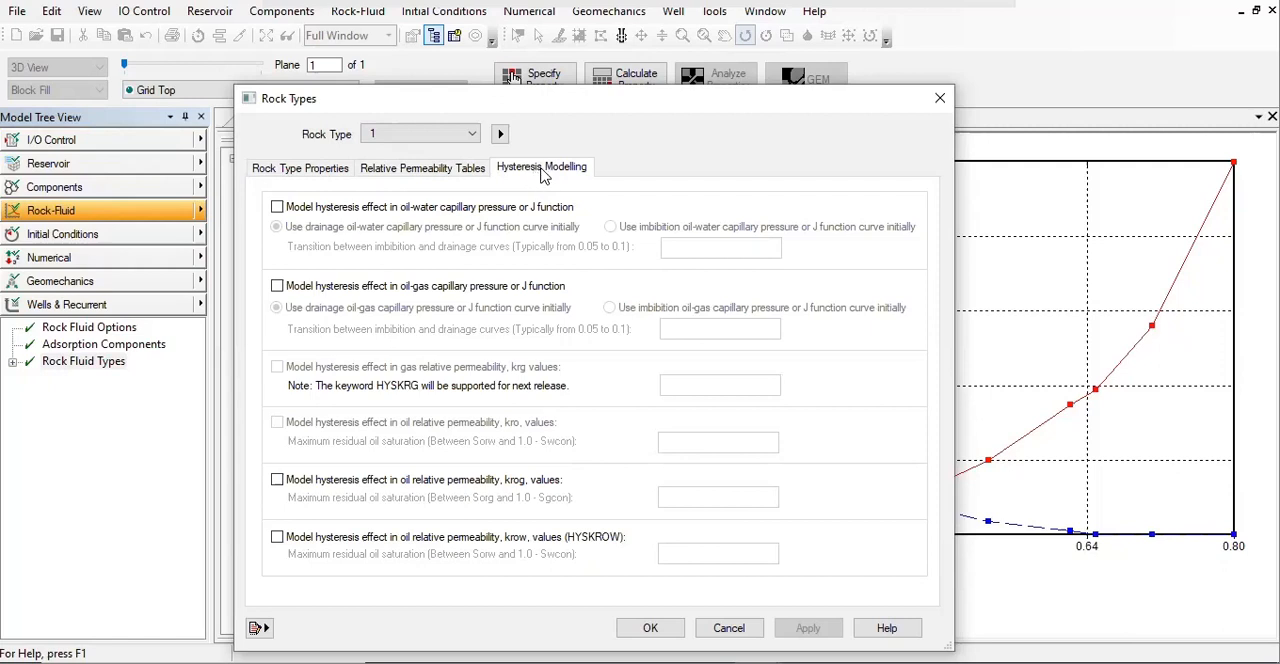
pyautogui.moveTo(516, 222)
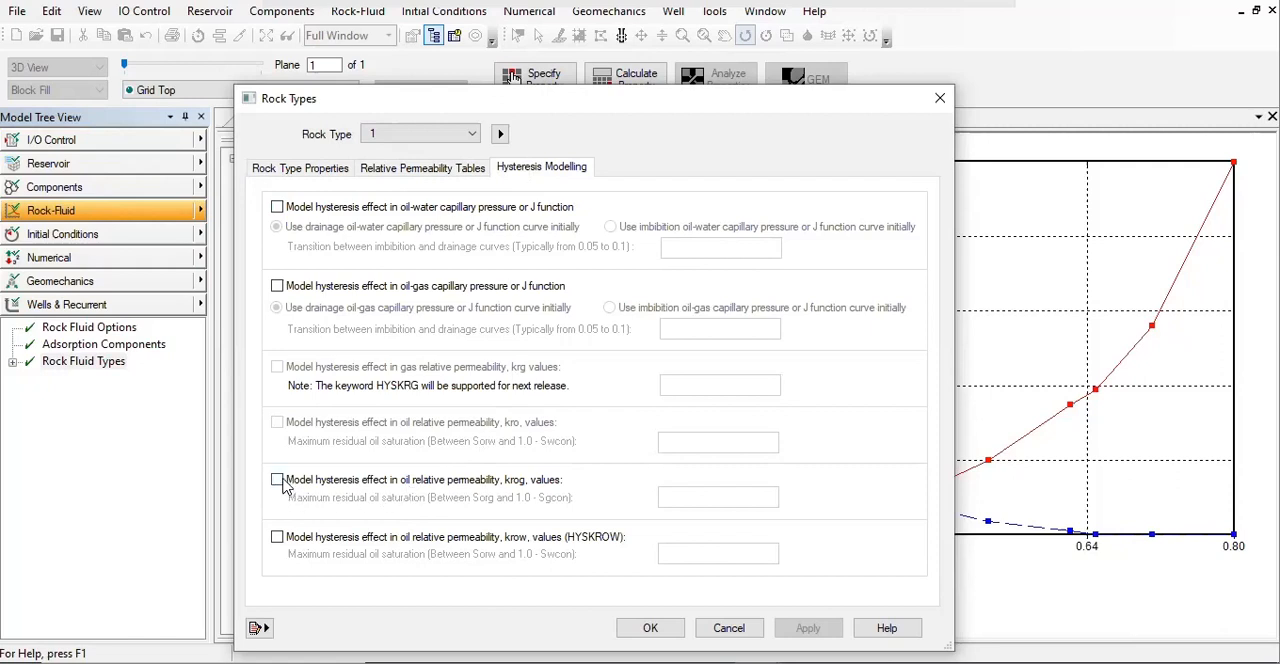
pyautogui.moveTo(344, 490)
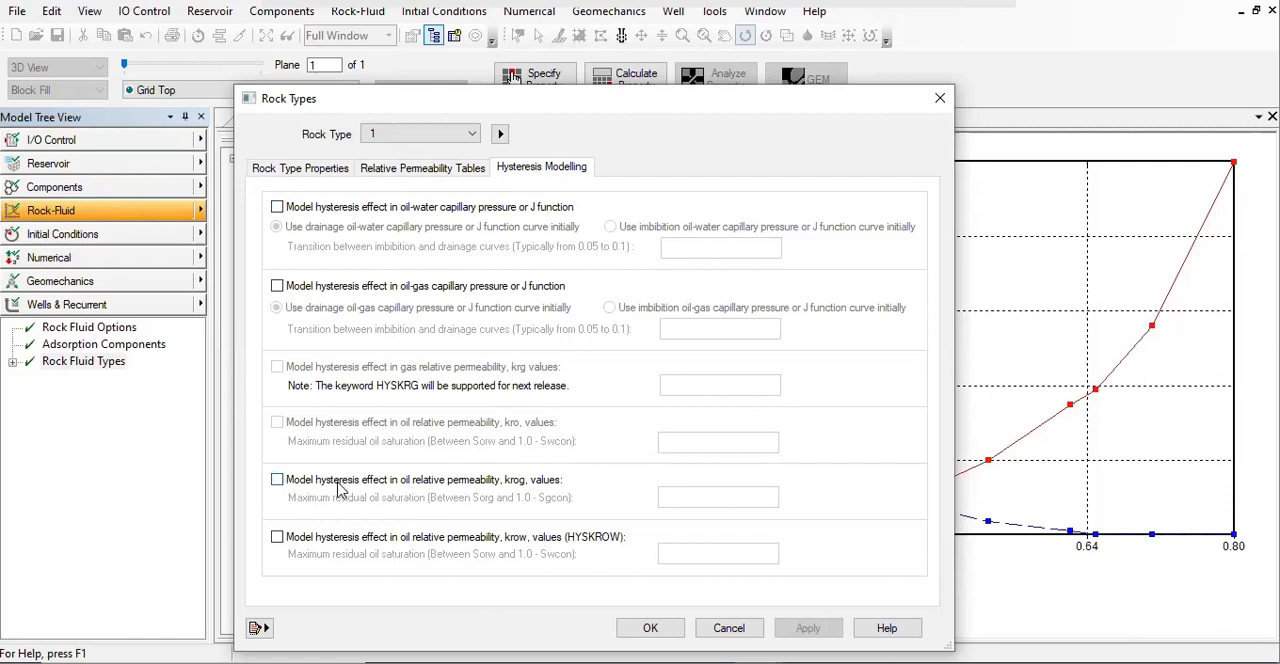
pyautogui.moveTo(388, 504)
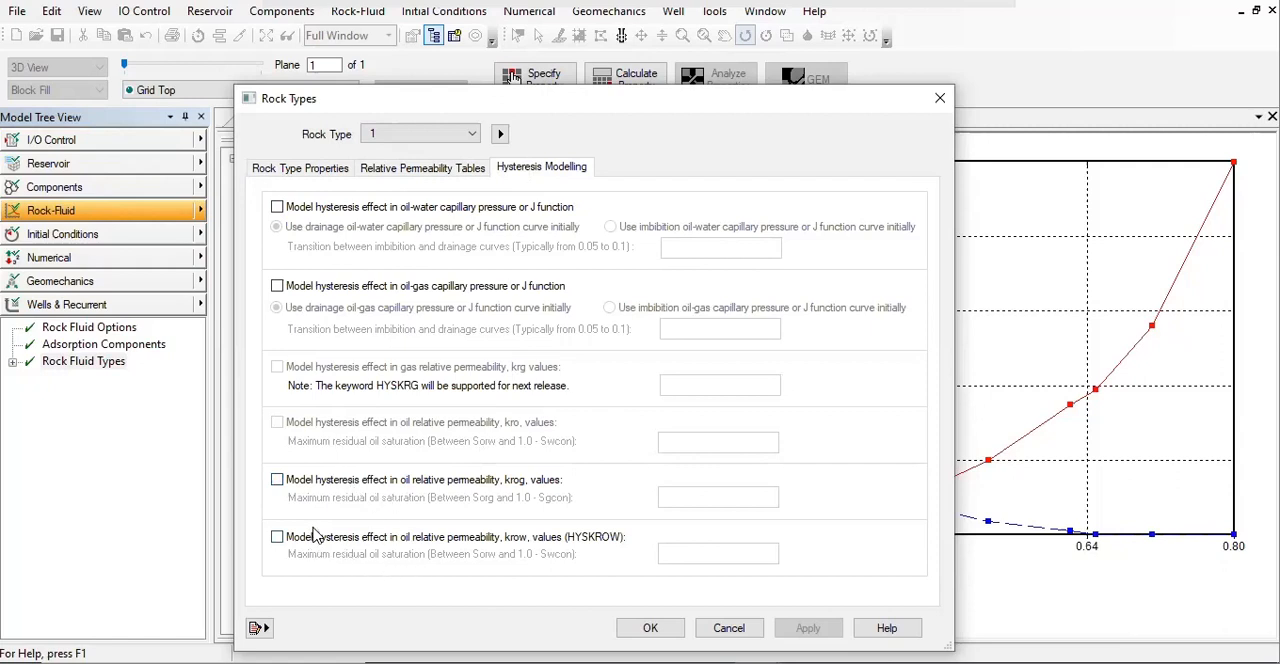
pyautogui.click(276, 480)
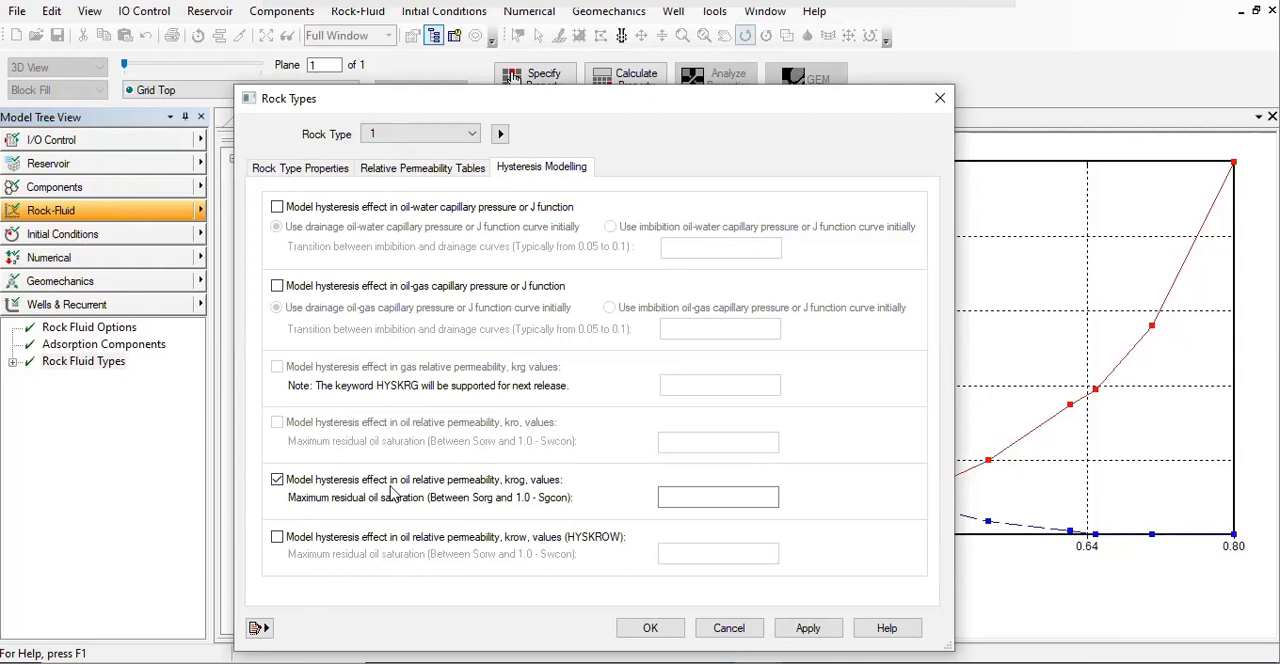
pyautogui.click(276, 480)
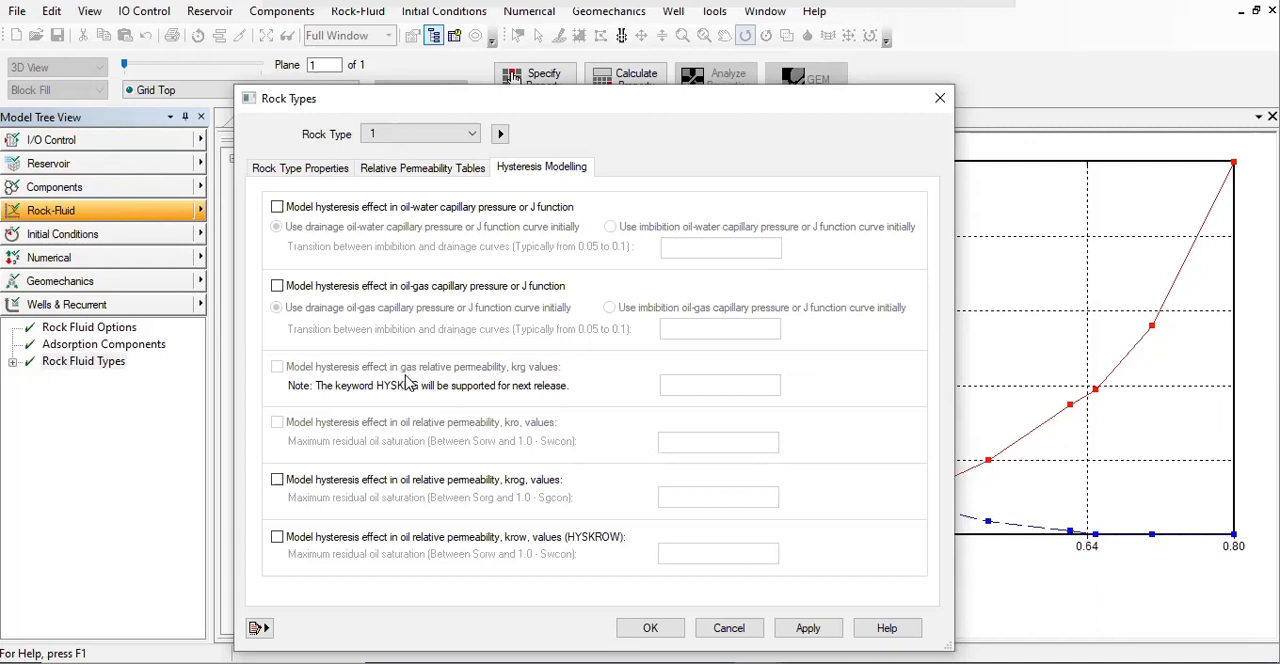
pyautogui.moveTo(490, 390)
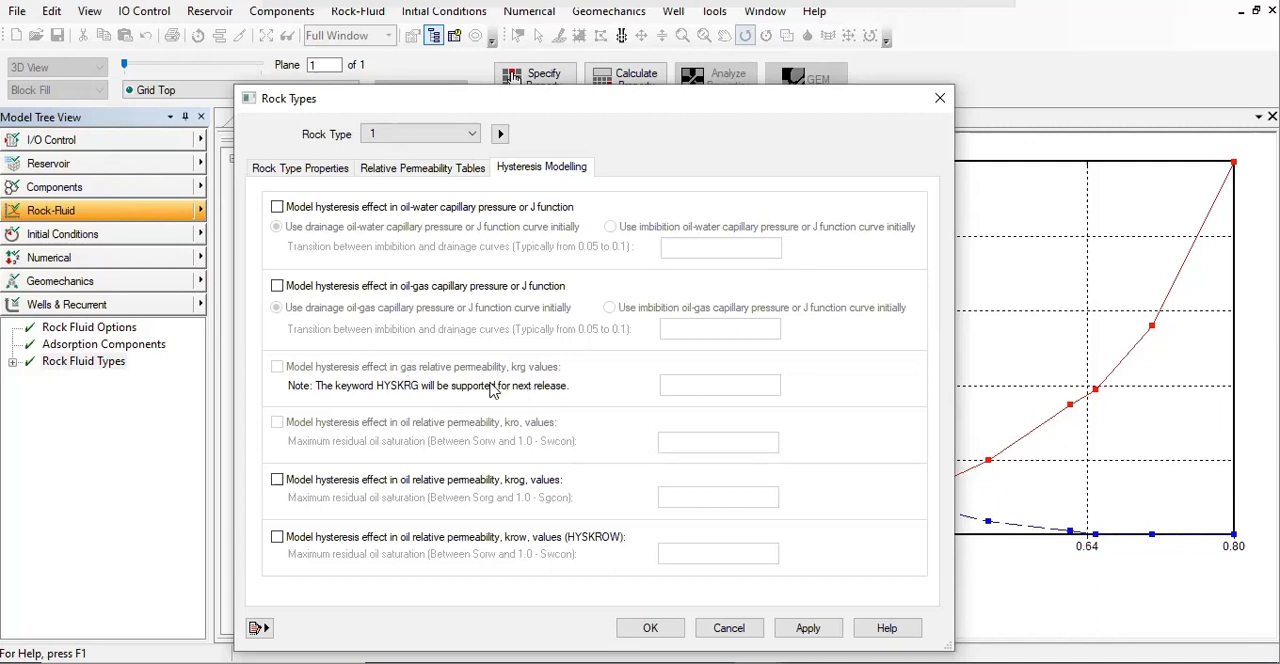
pyautogui.moveTo(496, 396)
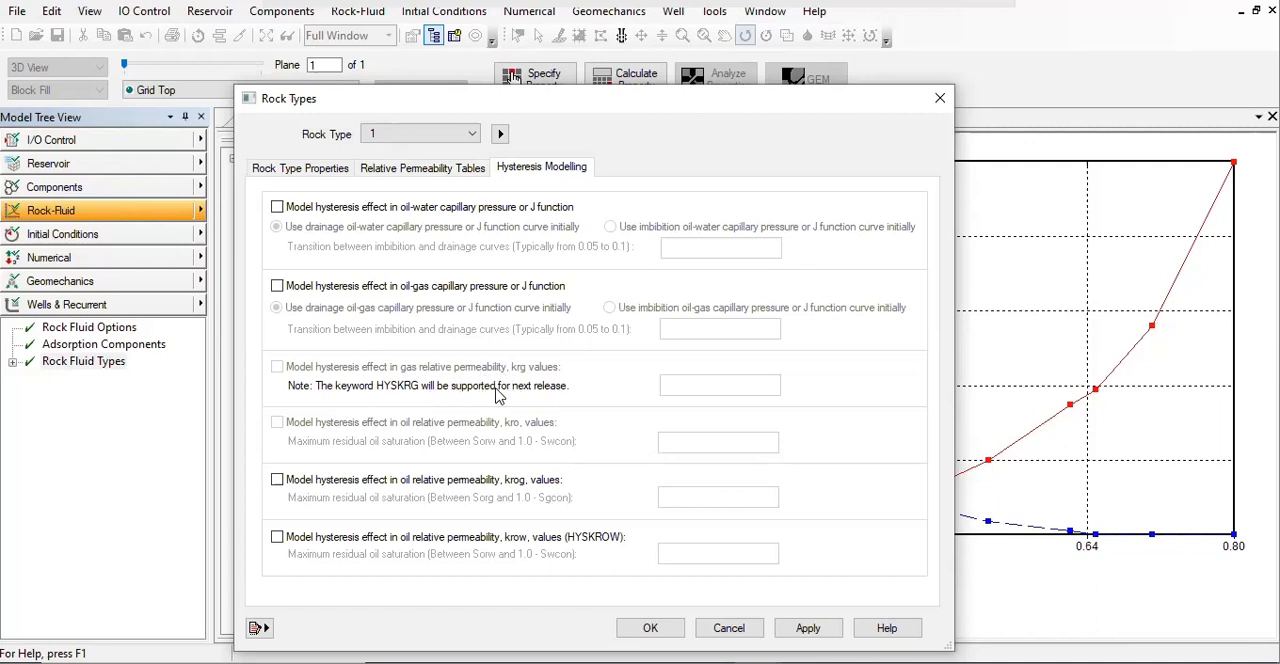
pyautogui.moveTo(674, 400)
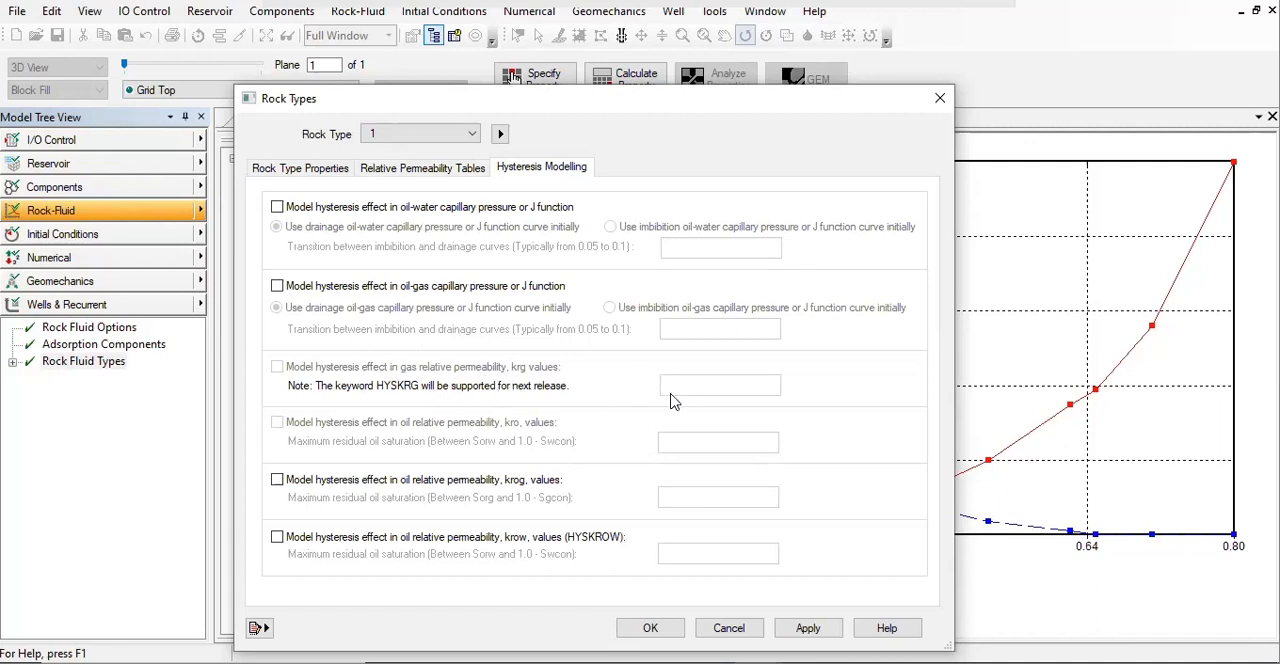
pyautogui.moveTo(676, 384)
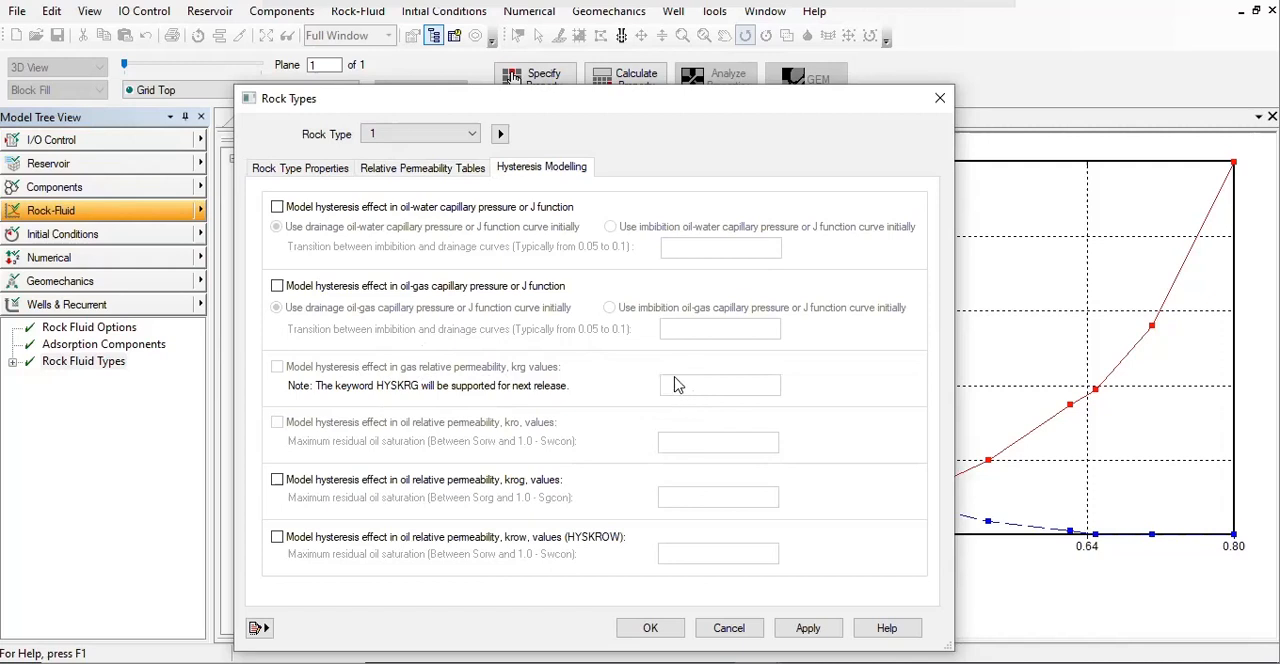
pyautogui.moveTo(664, 392)
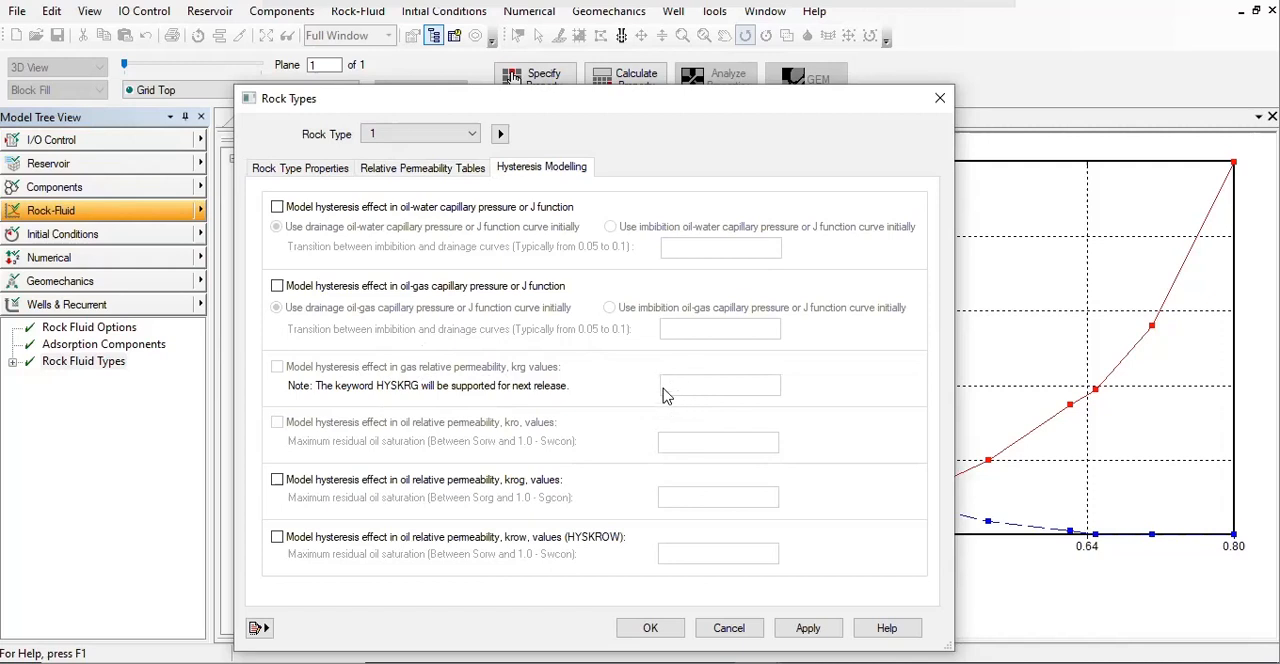
pyautogui.moveTo(680, 390)
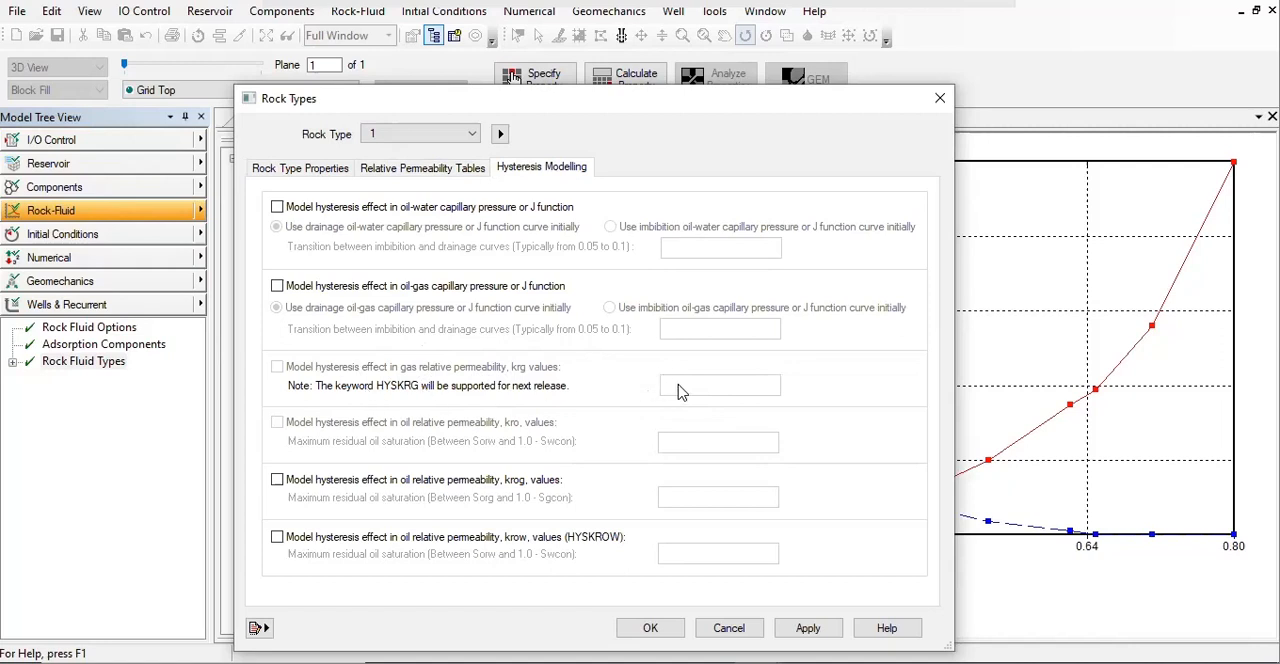
pyautogui.moveTo(410, 372)
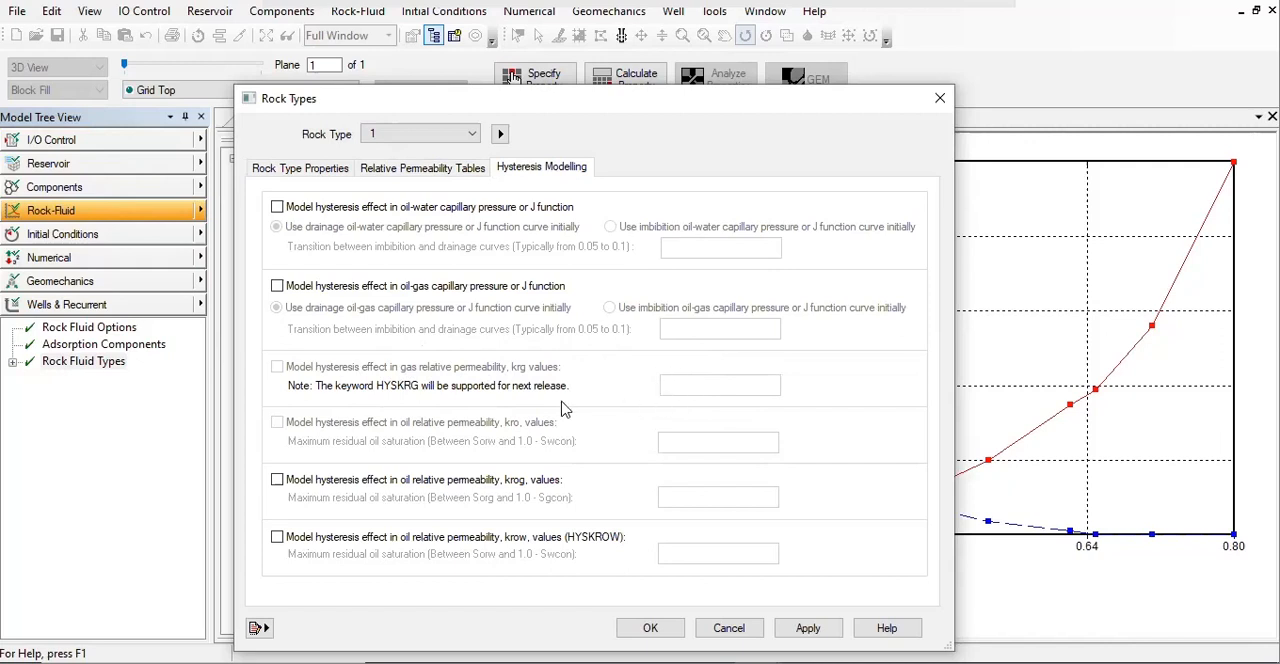
pyautogui.moveTo(672, 396)
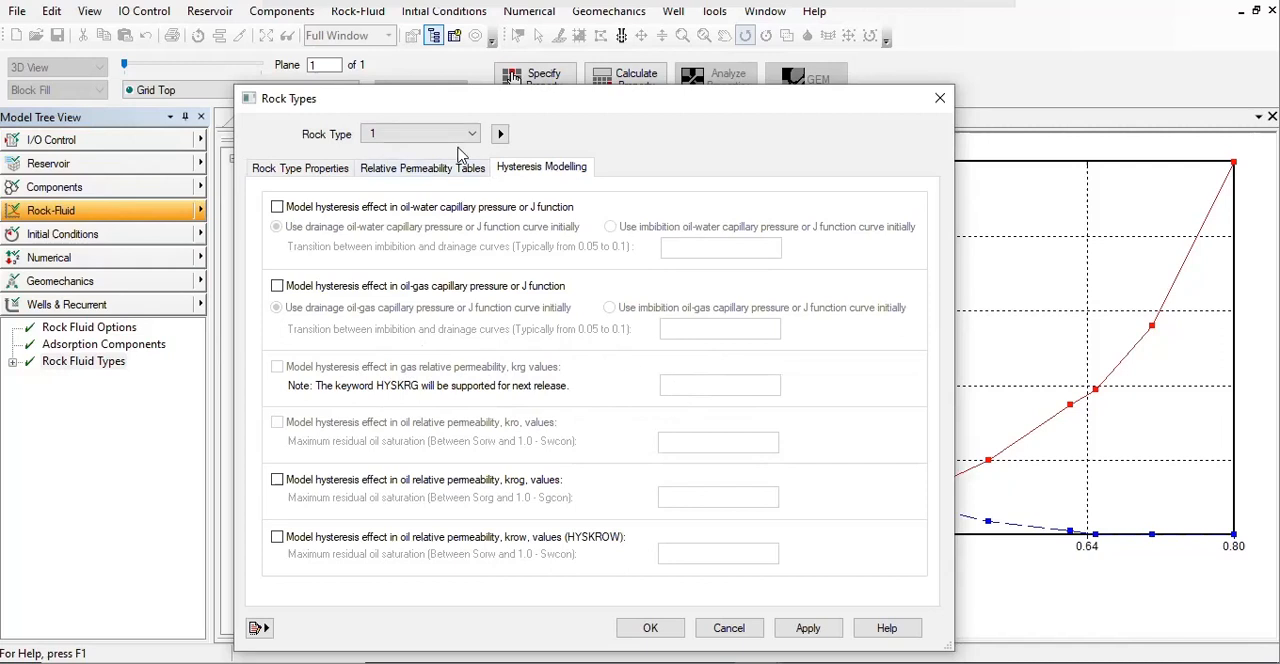
pyautogui.moveTo(996, 174)
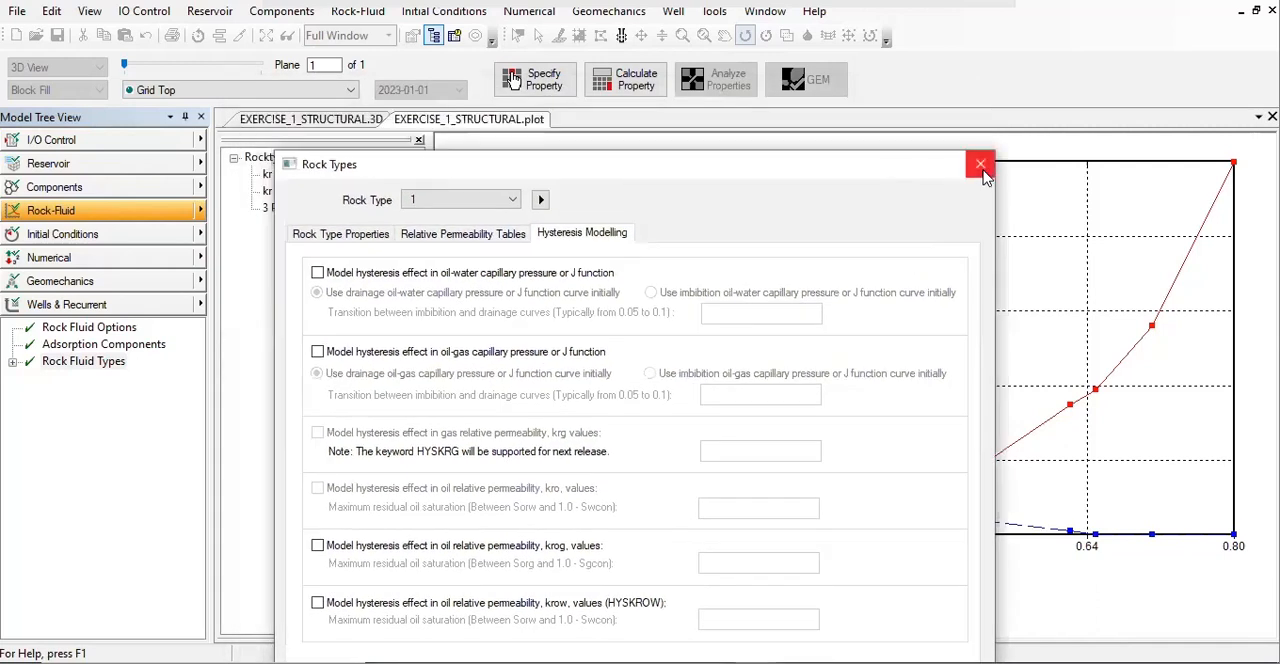
# - Close the Rock Types dialog, leaving the krg and krog versus Sg plot showing
pyautogui.click(980, 164)
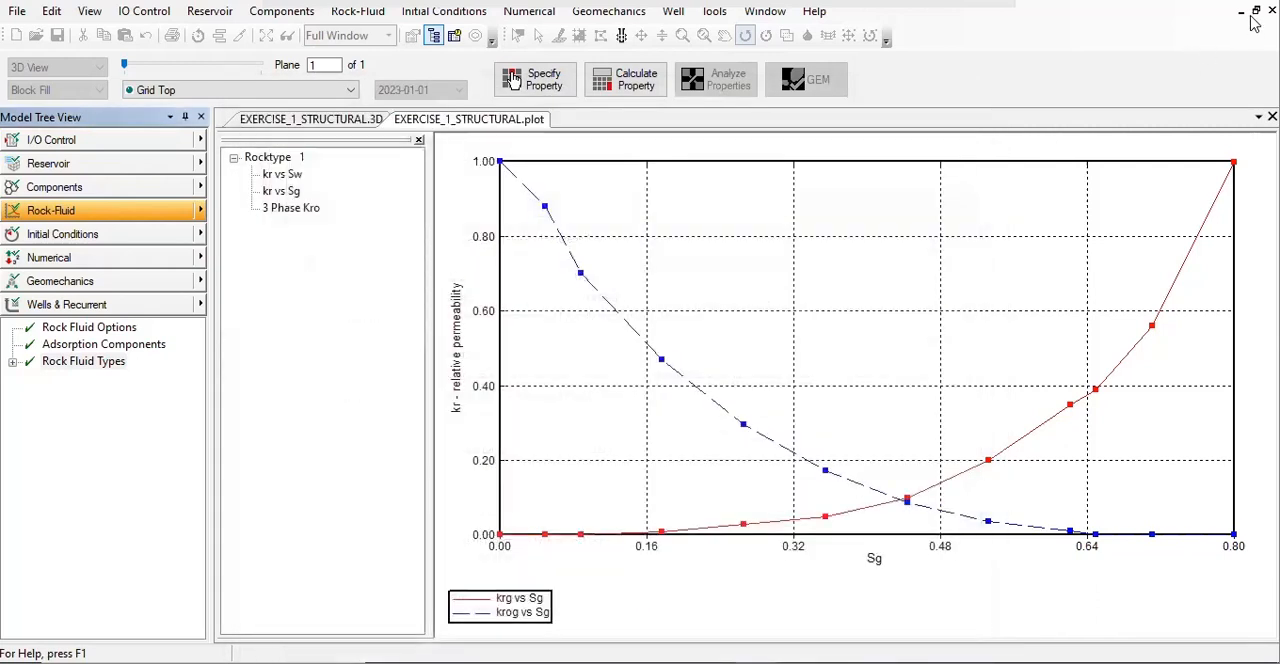